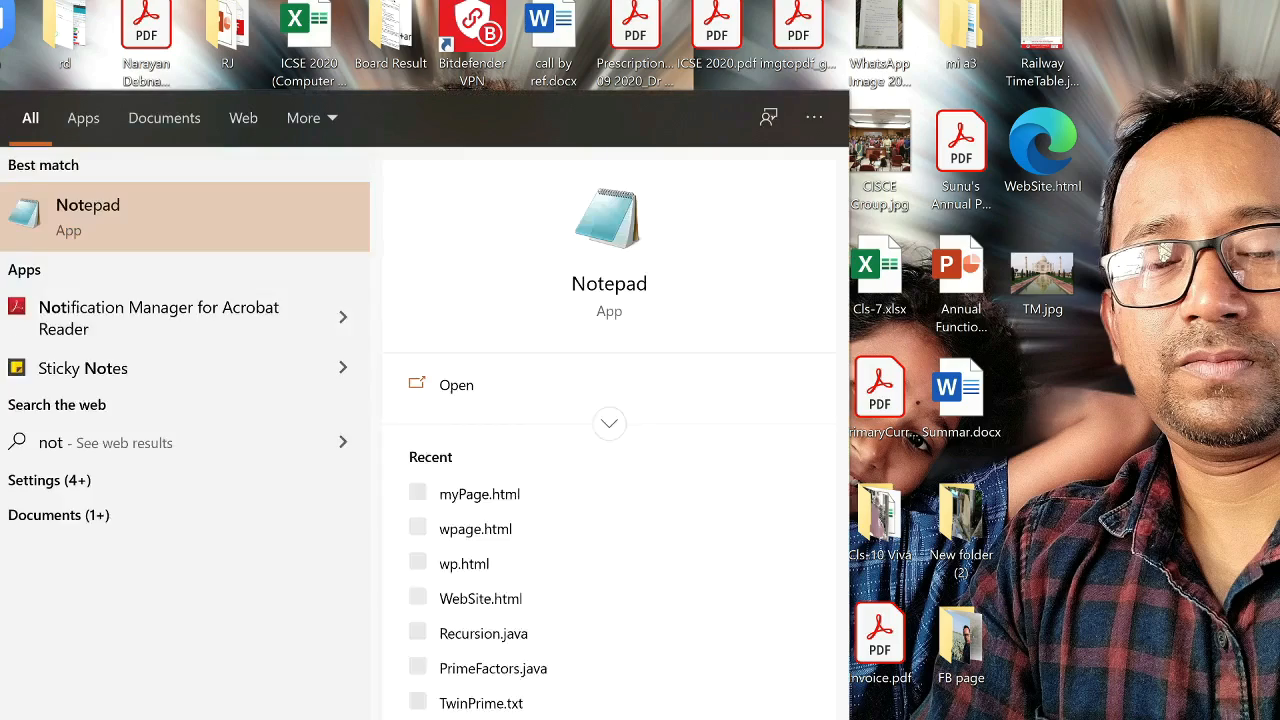
Launch Notepad from the Start menu search results with a blank untitled document.
{"action": "left_click", "coordinate": [88, 217]}
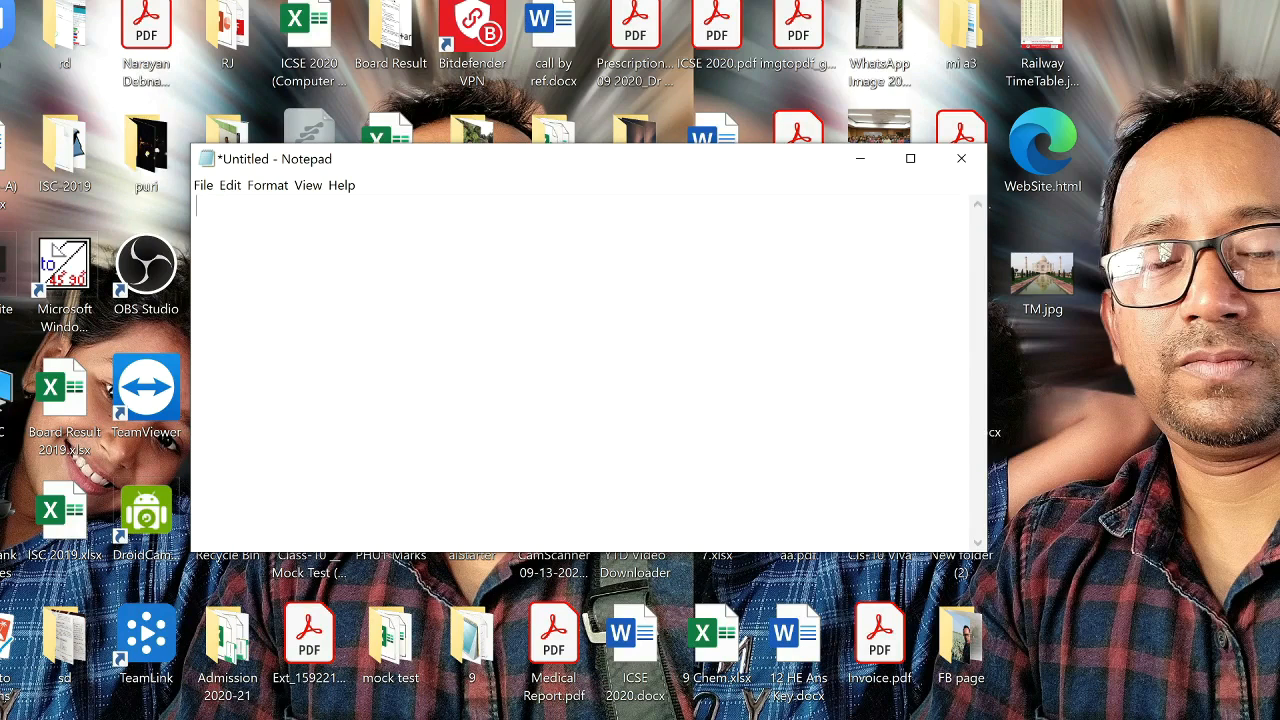
Write the opening <HTML> and closing </HTML> tags with a blank line between them.
{"action": "type", "text": "<HT"}
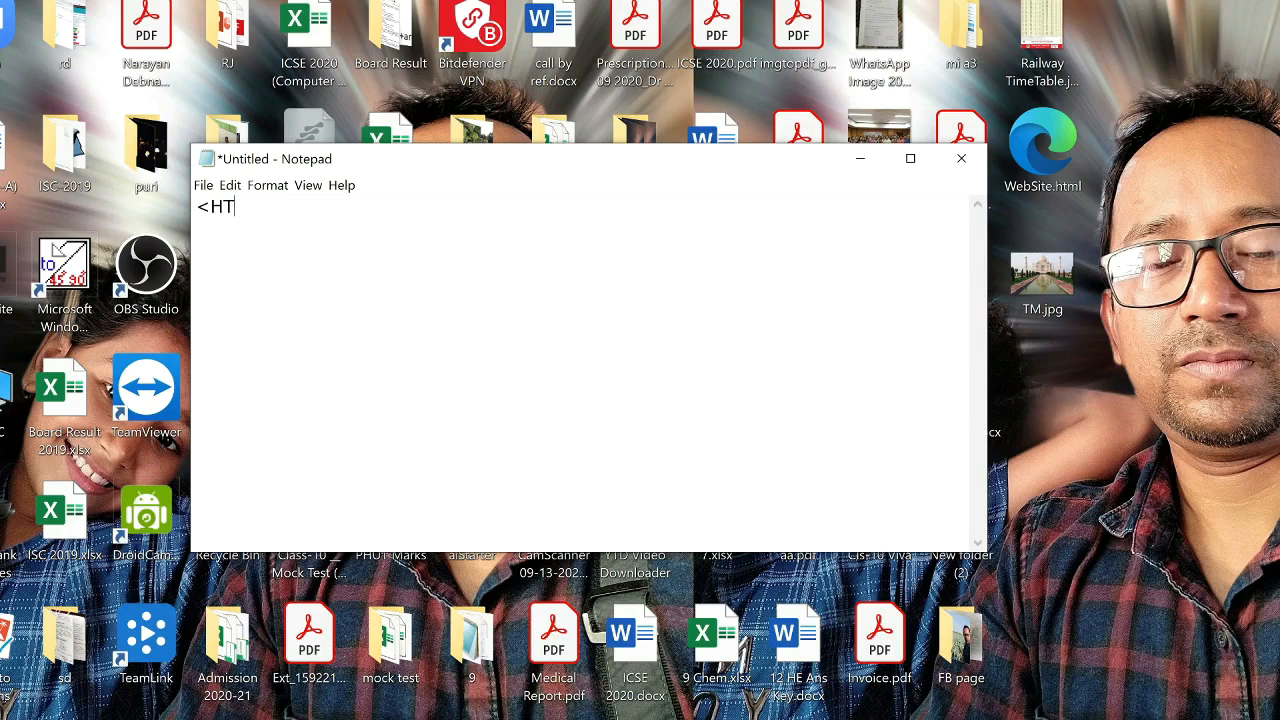
{"action": "type", "text": "ML>"}
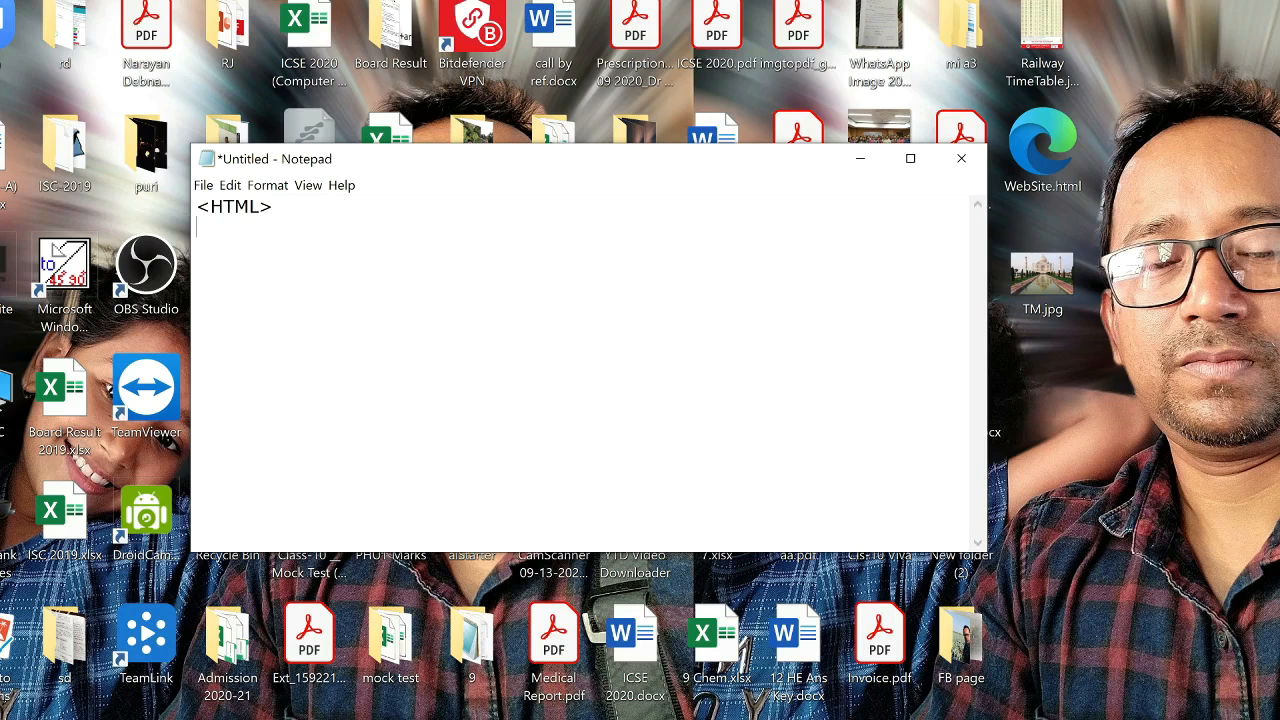
{"action": "type", "text": "<"}
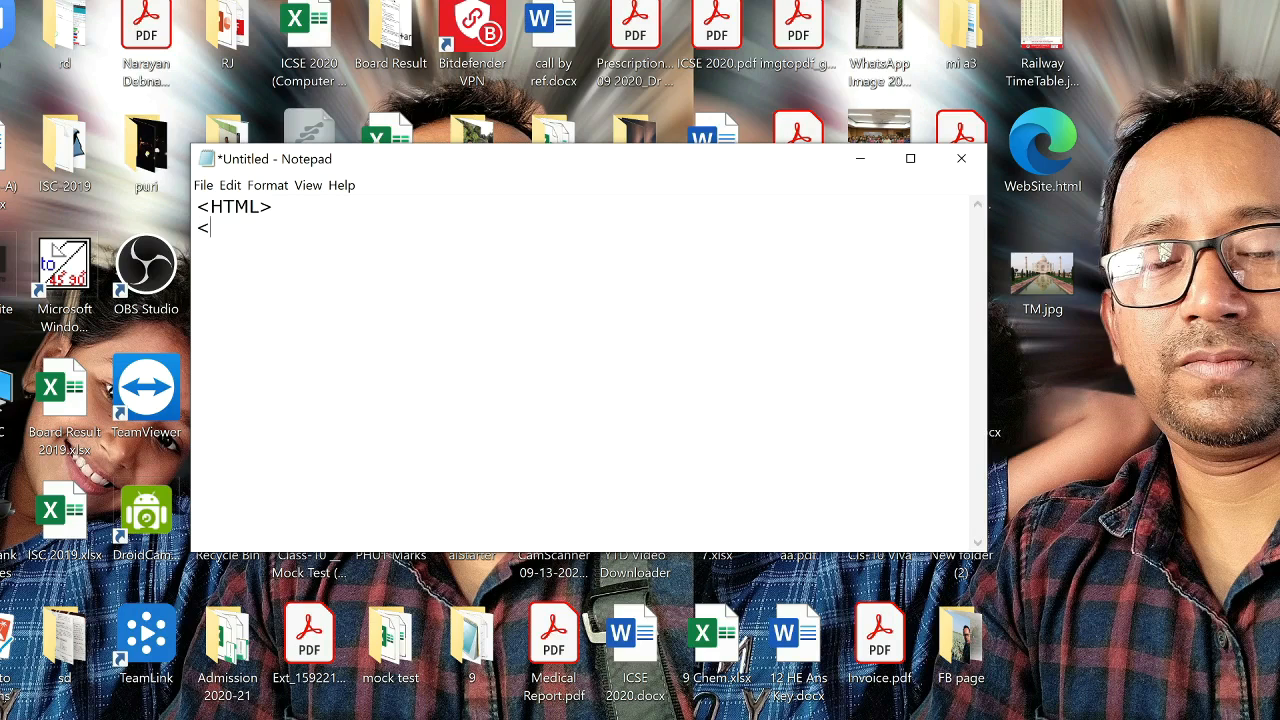
{"action": "type", "text": "/HTML"}
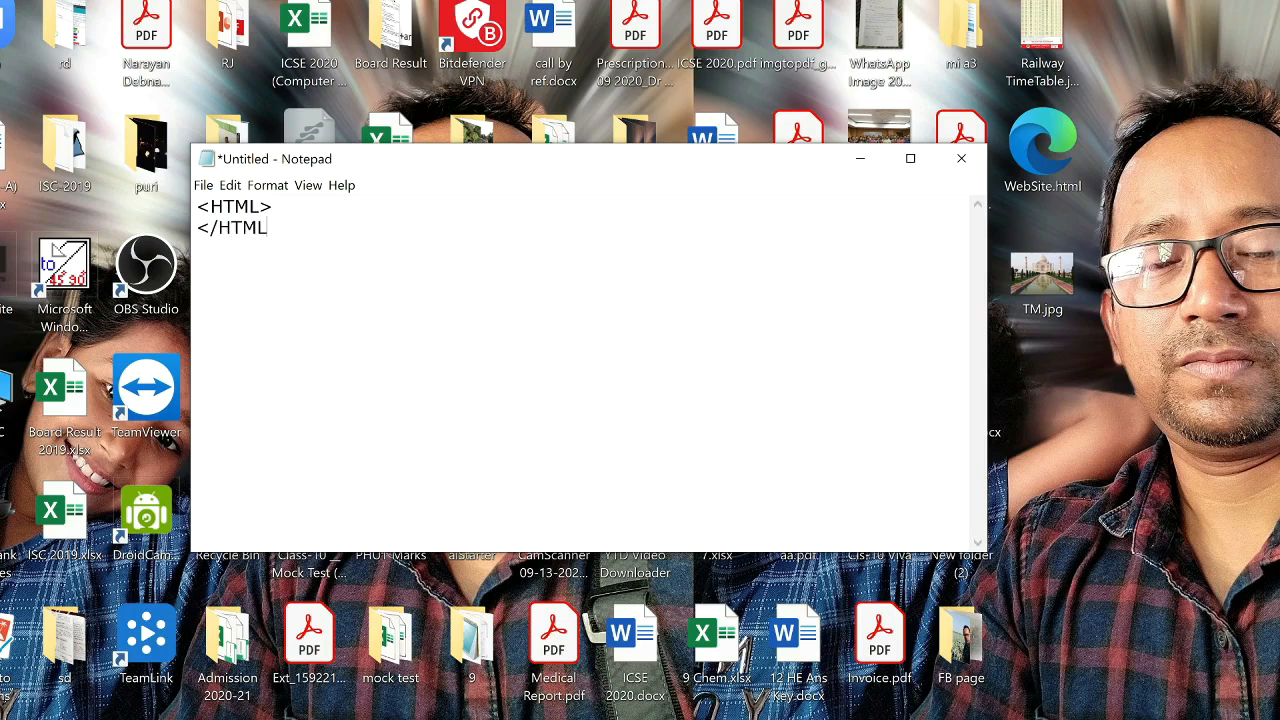
{"action": "type", "text": ">"}
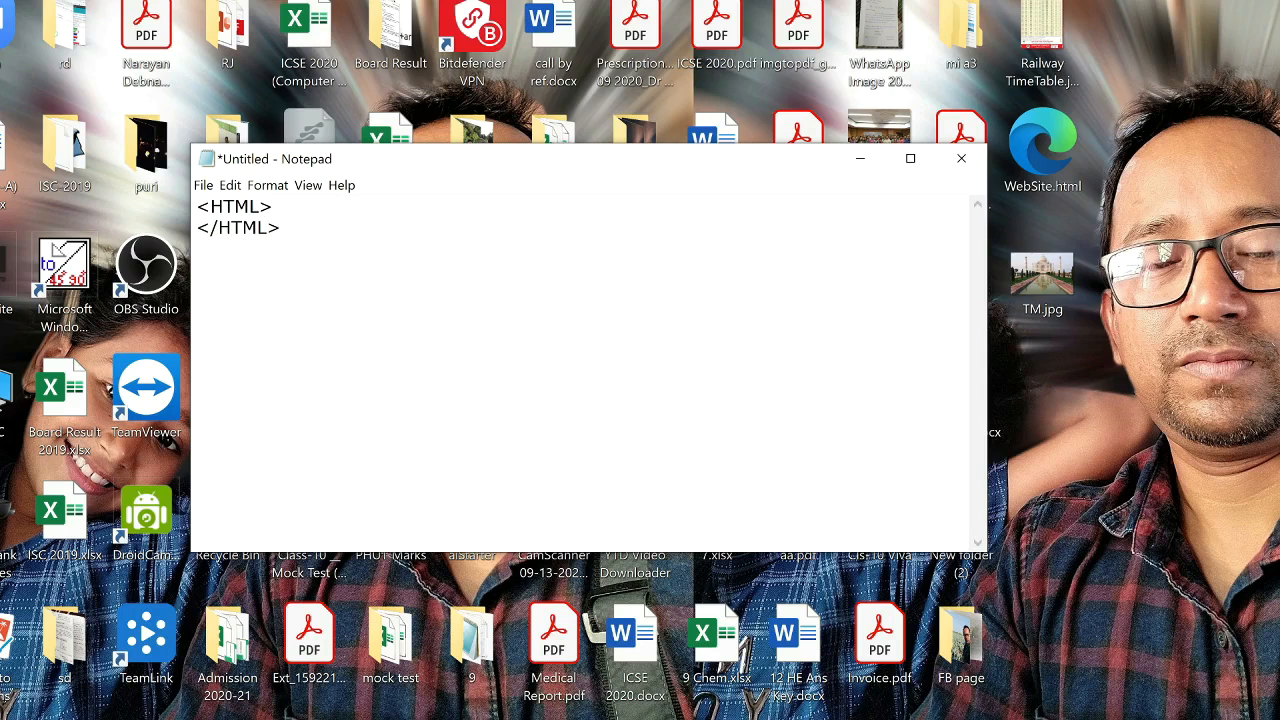
{"action": "key", "text": "Enter"}
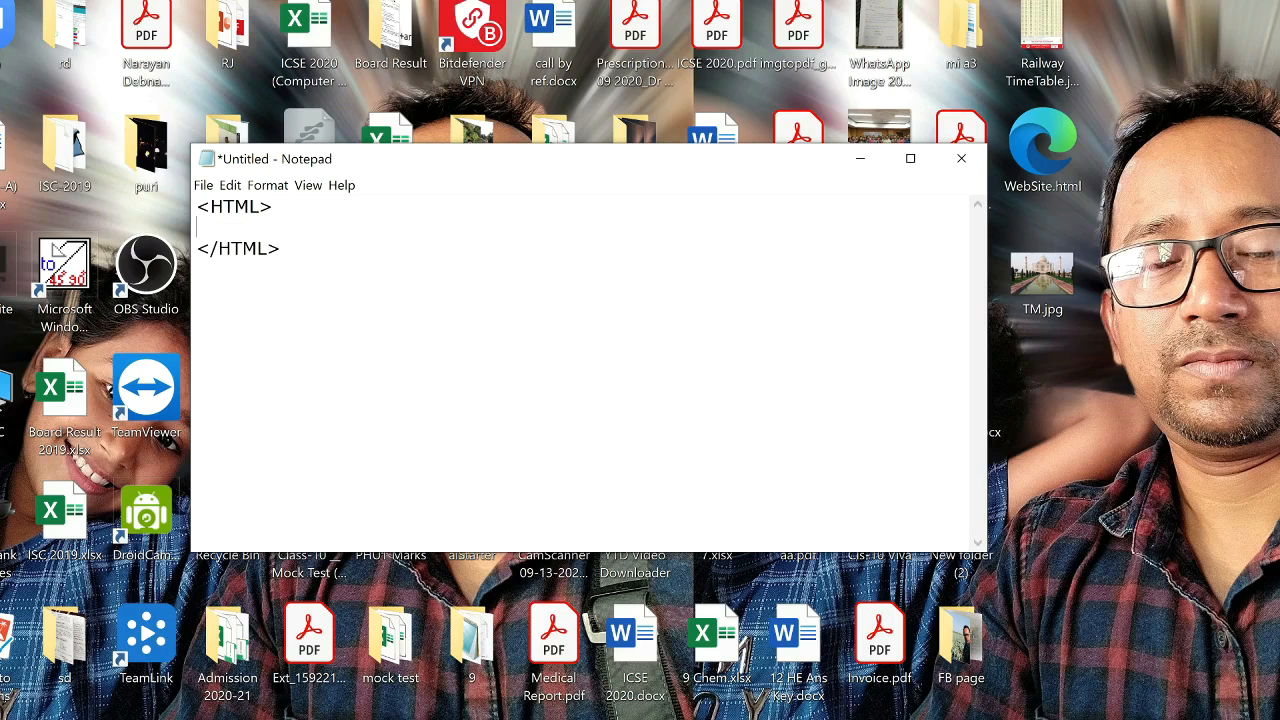
Add the <HEAD></HEAD> section and the <BODY></BODY> tags inside the HTML tags.
{"action": "type", "text": "<HEAD"}
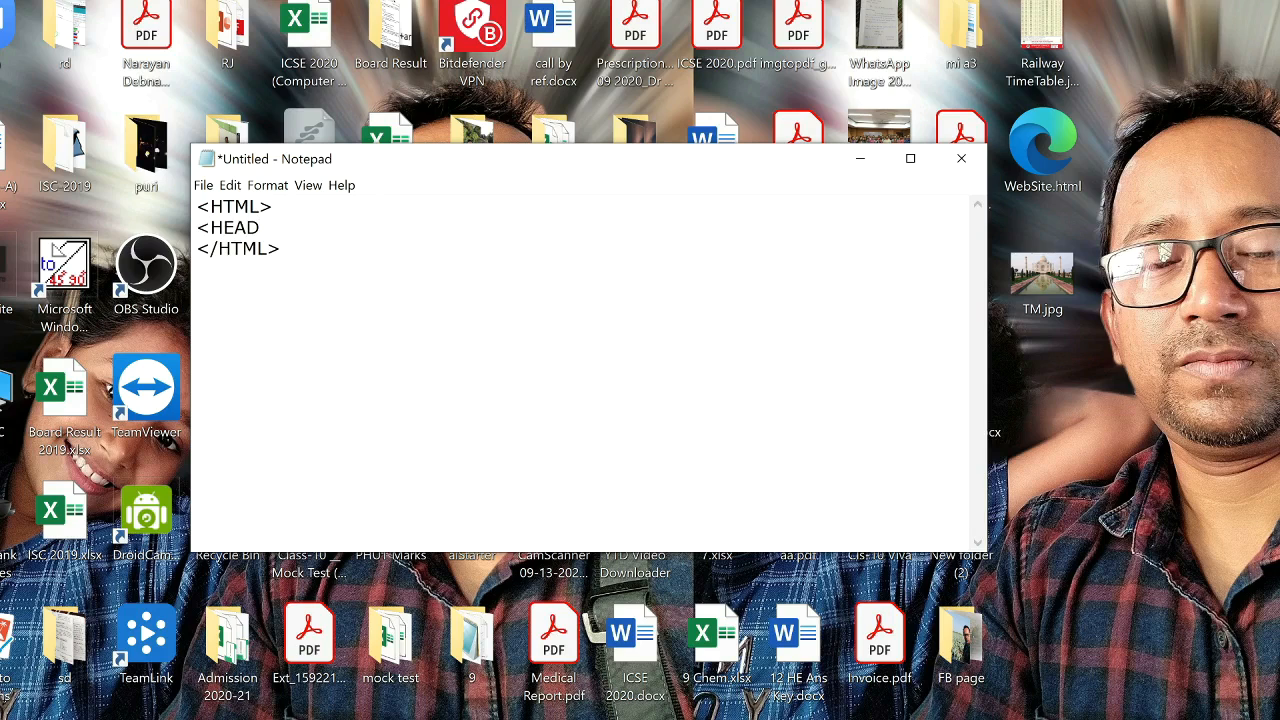
{"action": "type", "text": "<"}
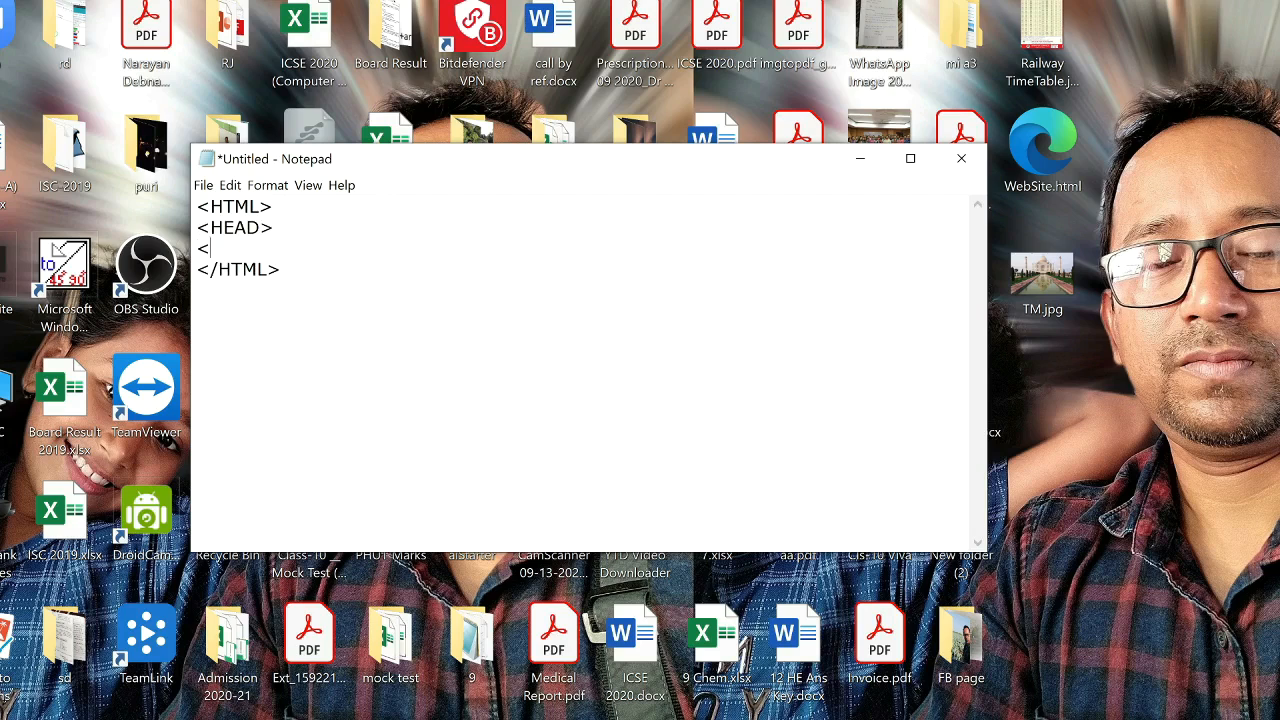
{"action": "type", "text": "/HEAD>"}
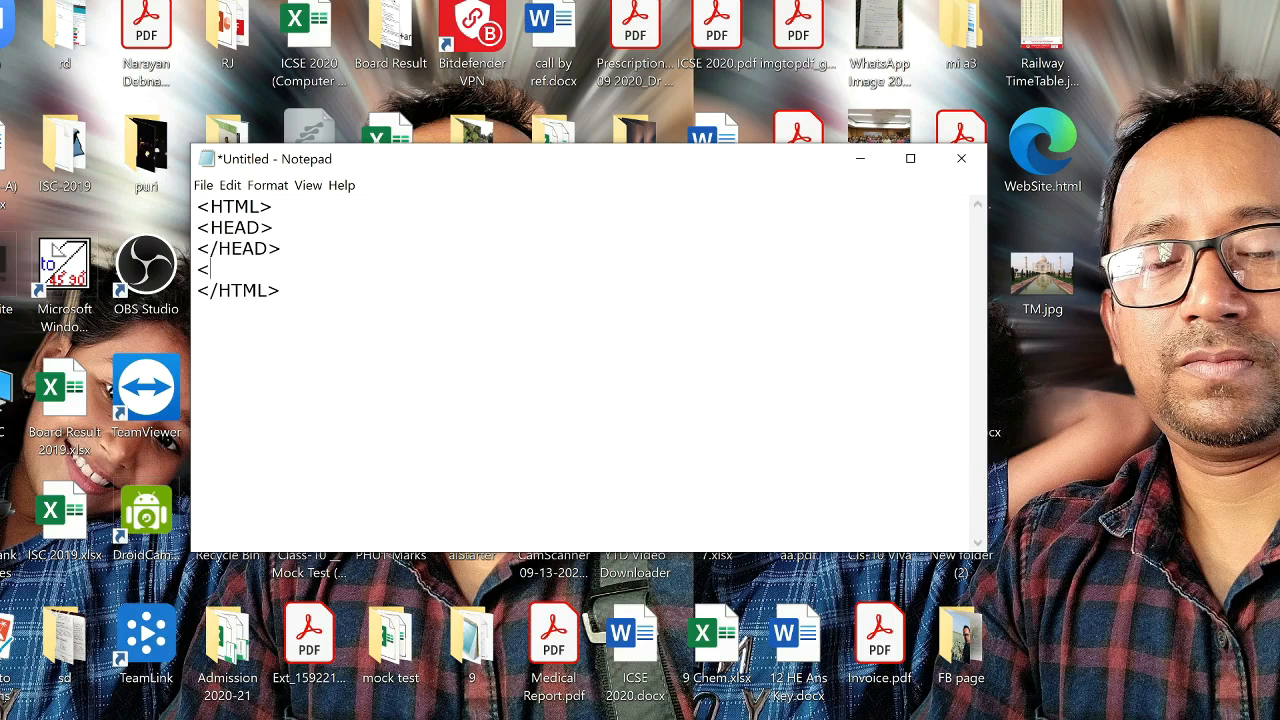
{"action": "type", "text": "BODY>"}
{"action": "type", "text": "</BO"}
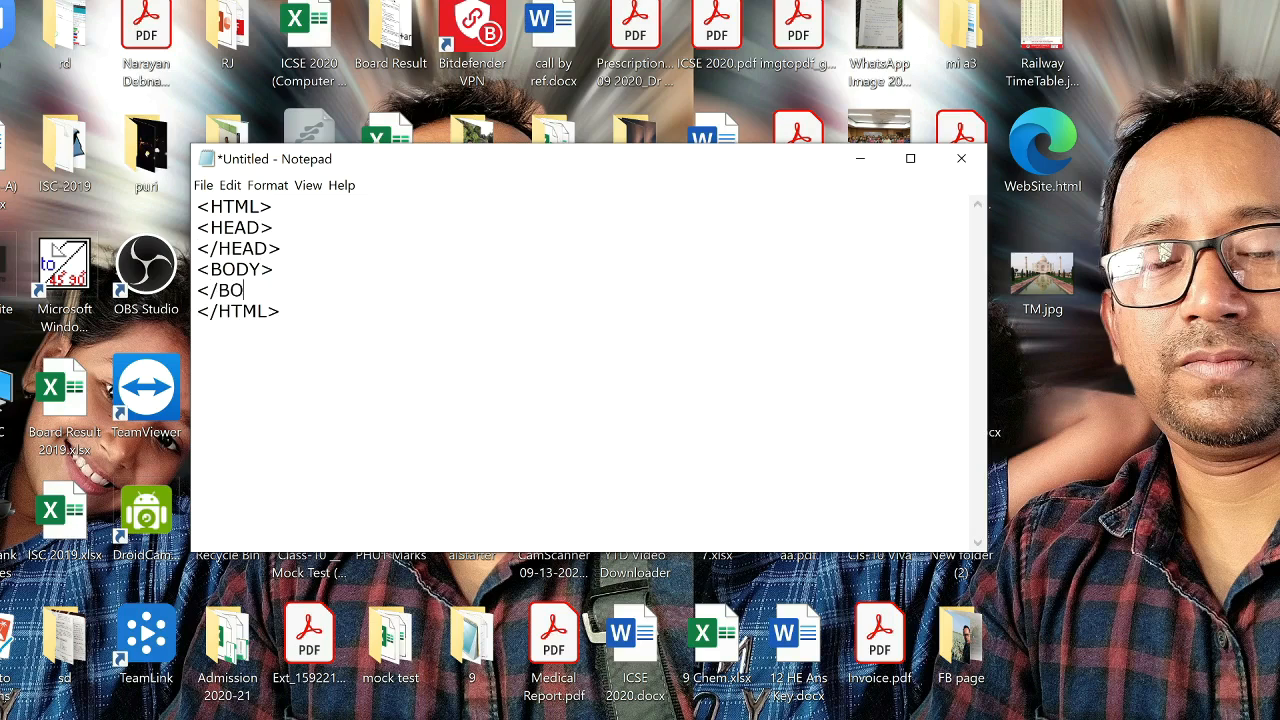
{"action": "type", "text": "DY>"}
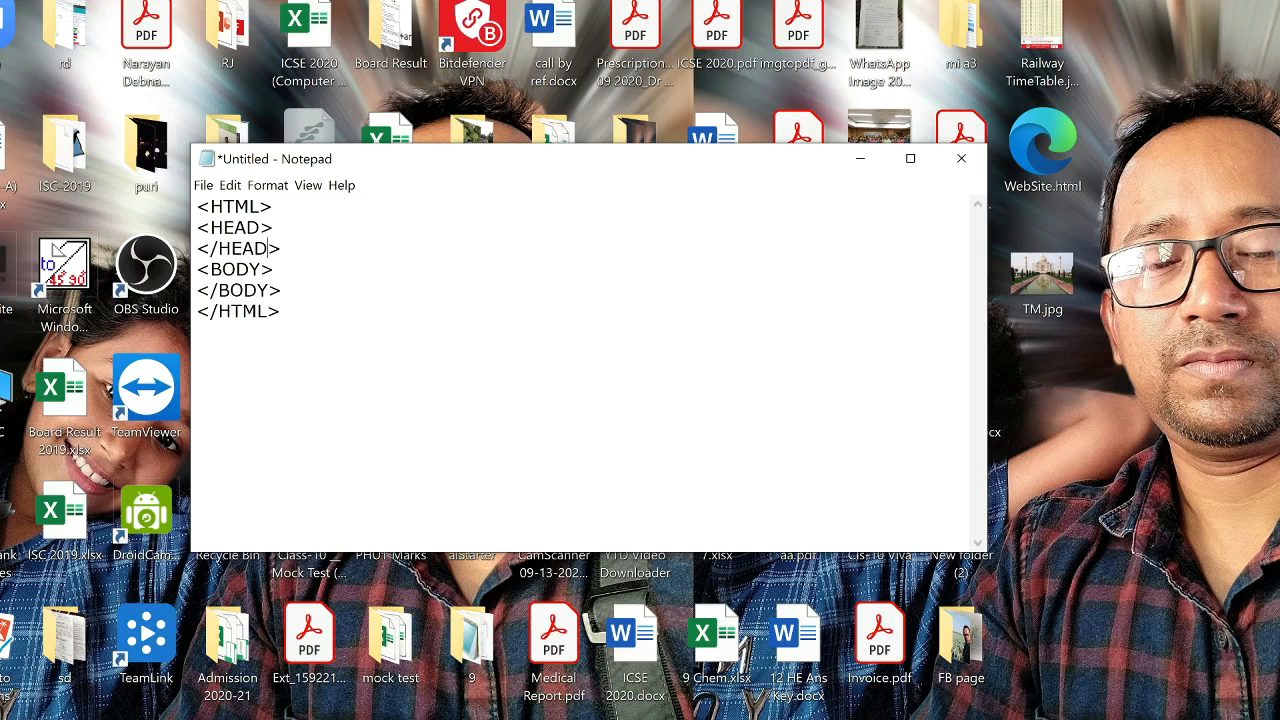
{"action": "key", "text": "Enter"}
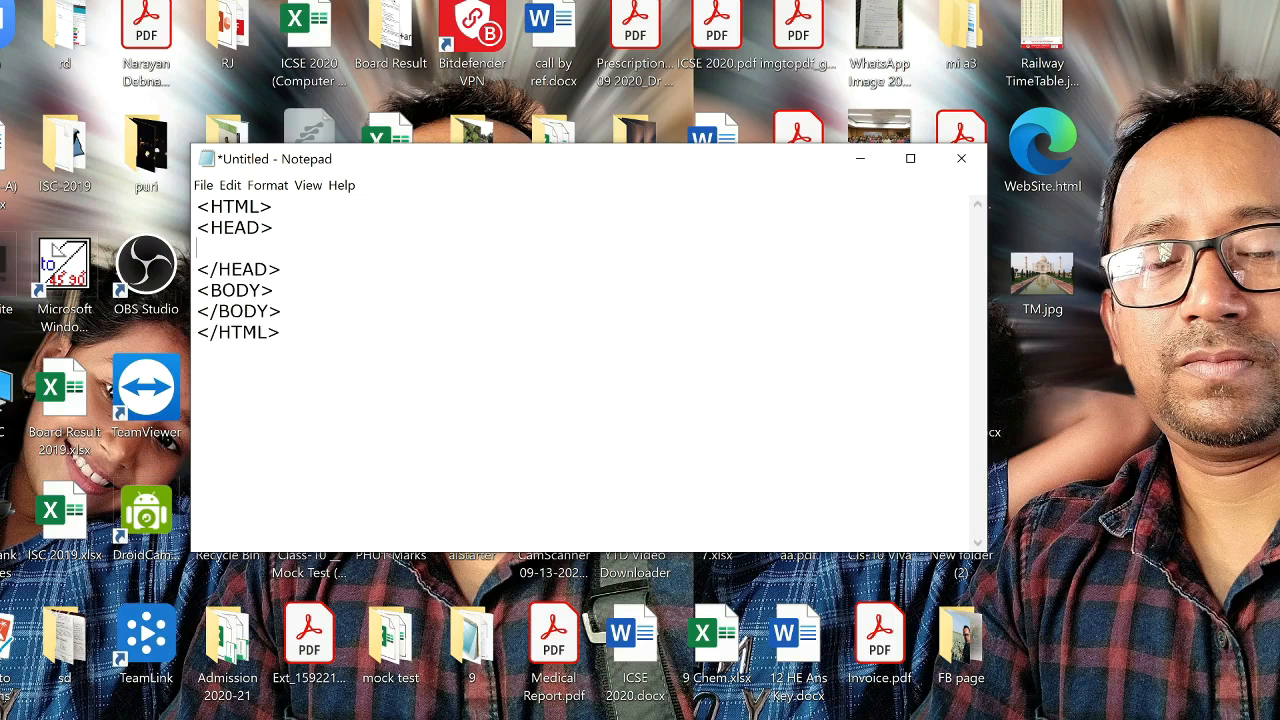
Add a <TITLE> element in the head reading My Webpage.
{"action": "type", "text": "<"}
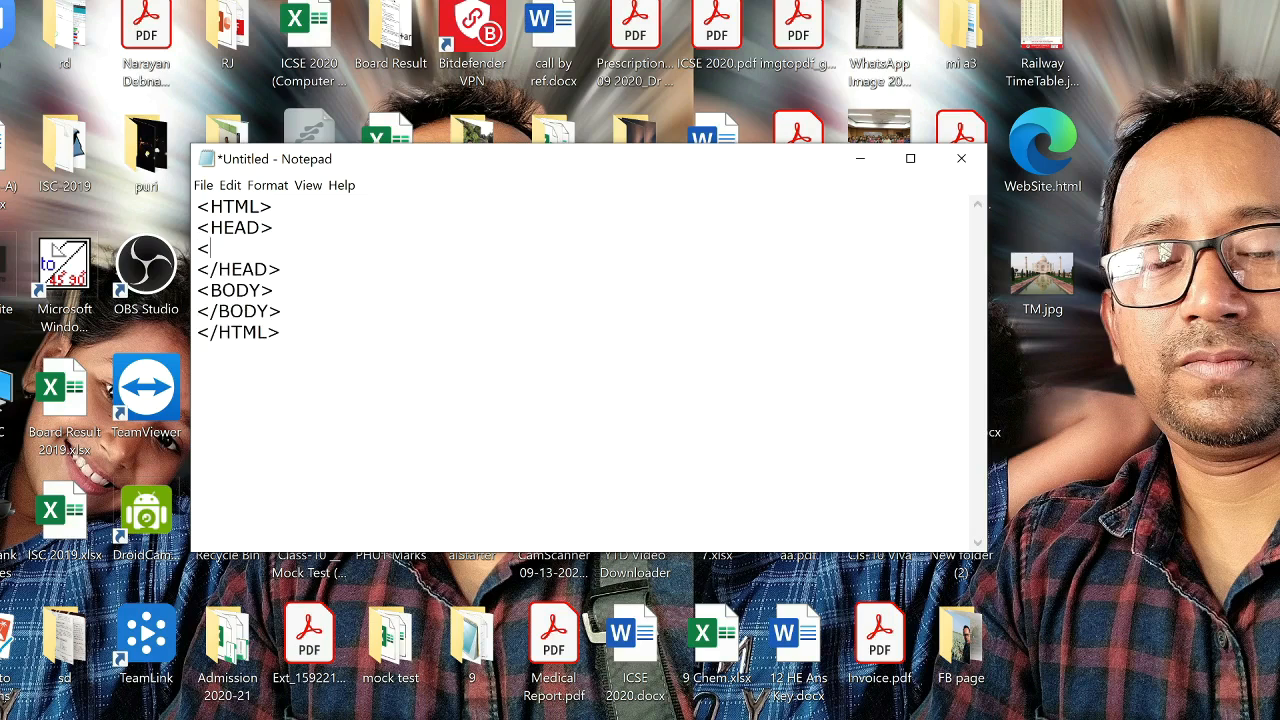
{"action": "type", "text": "TITLE>"}
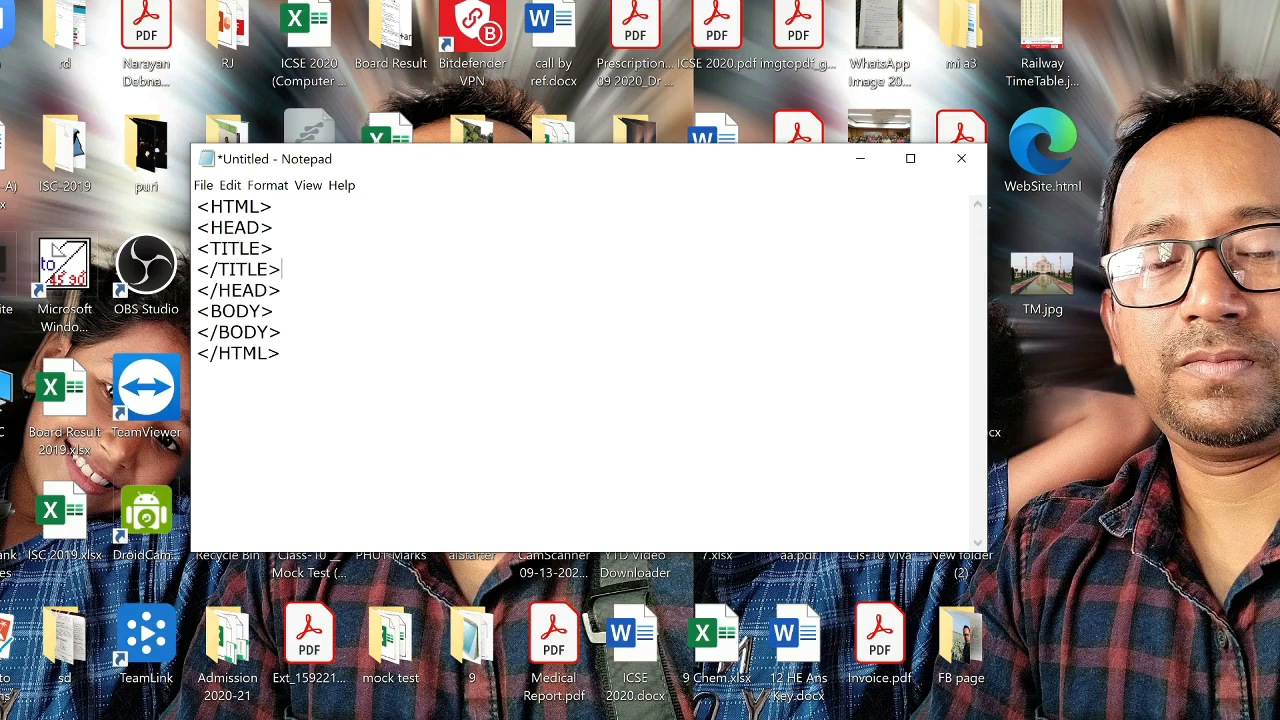
{"action": "key", "text": "Enter"}
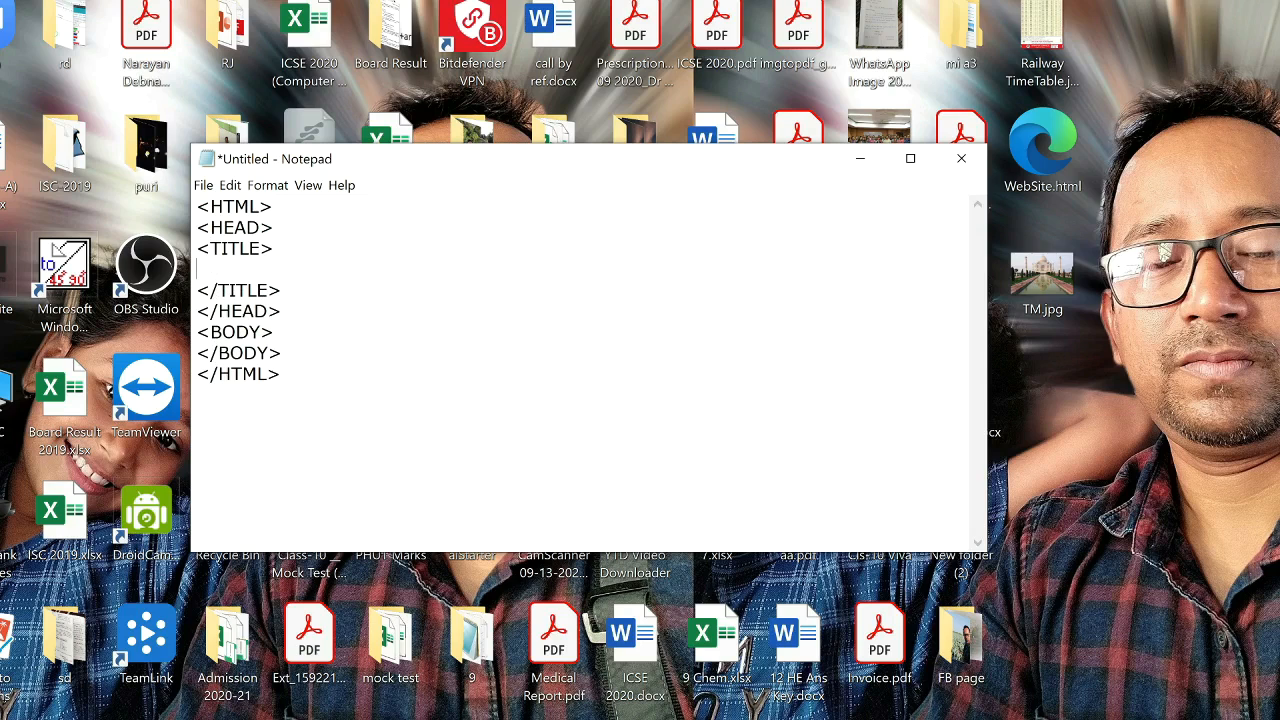
{"action": "type", "text": "My"}
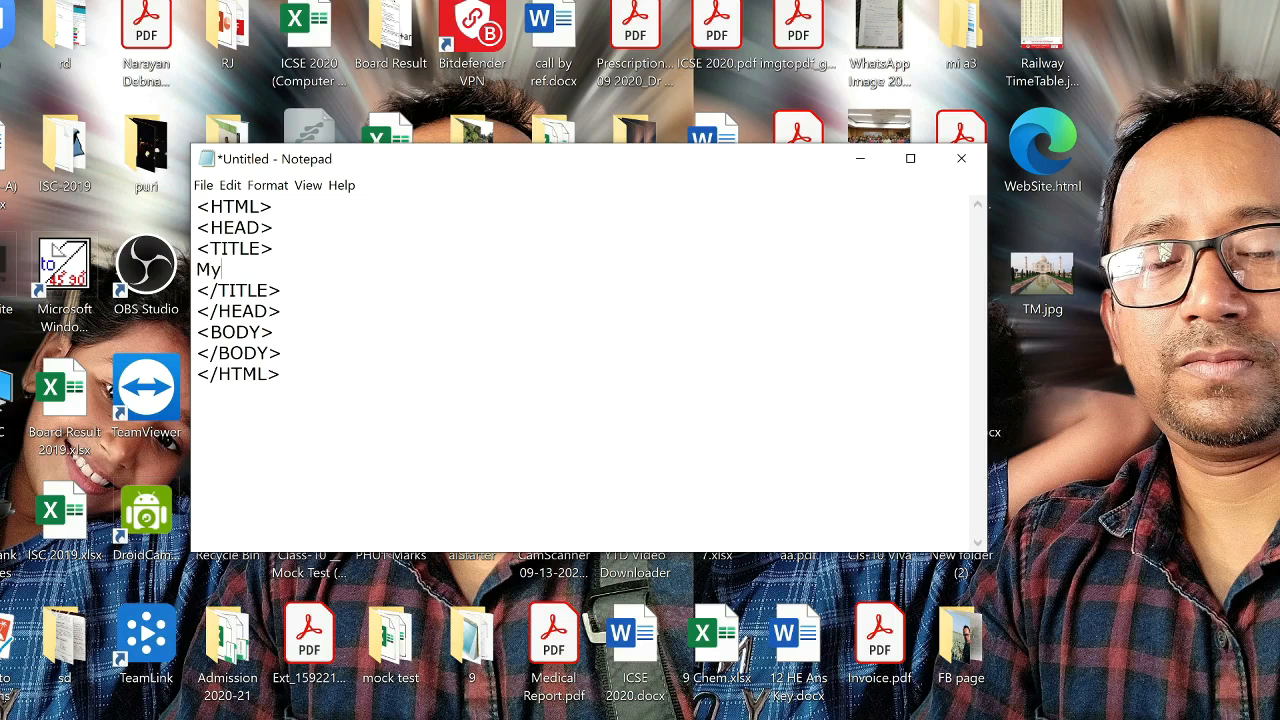
{"action": "type", "text": "Webpag"}
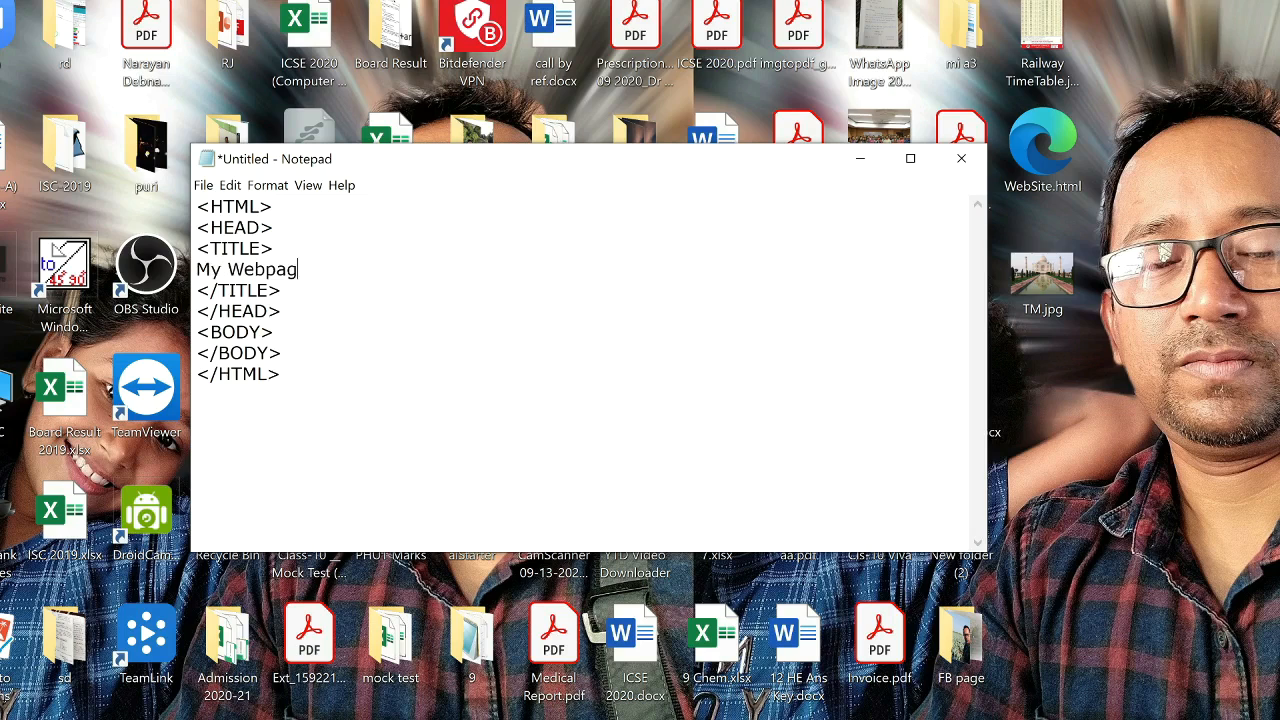
{"action": "type", "text": "e"}
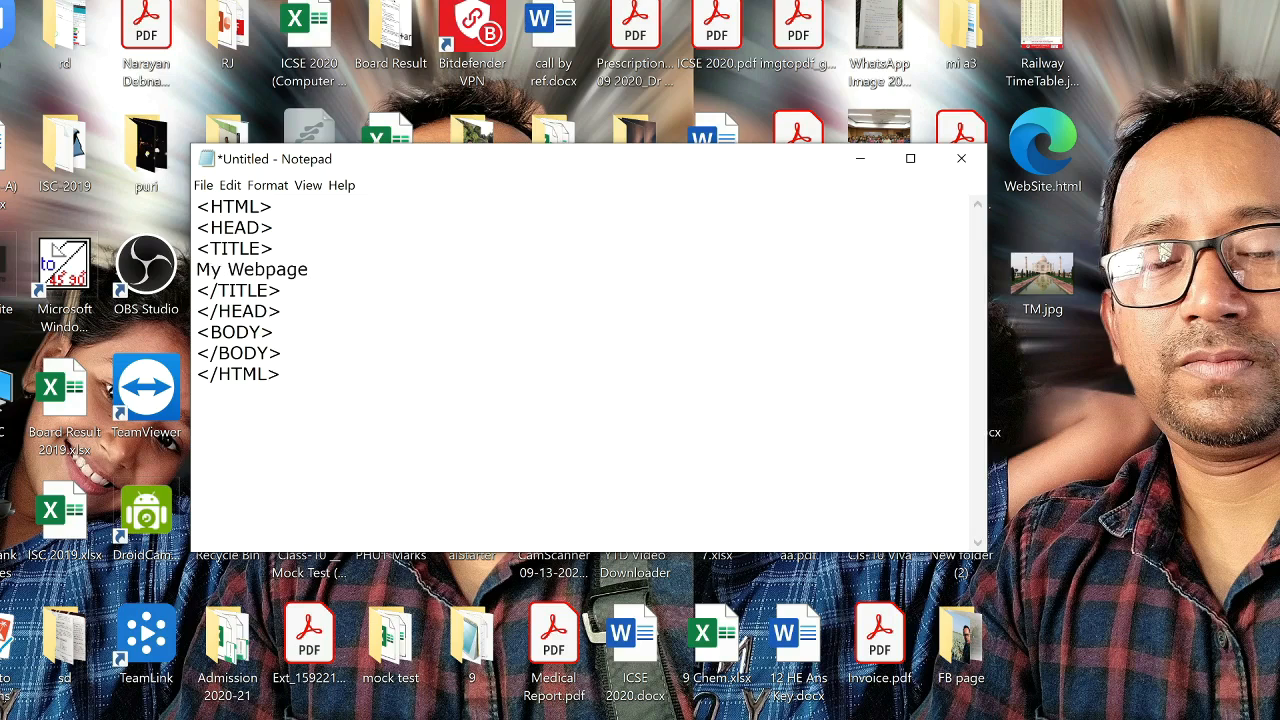
{"action": "left_click", "coordinate": [276, 332]}
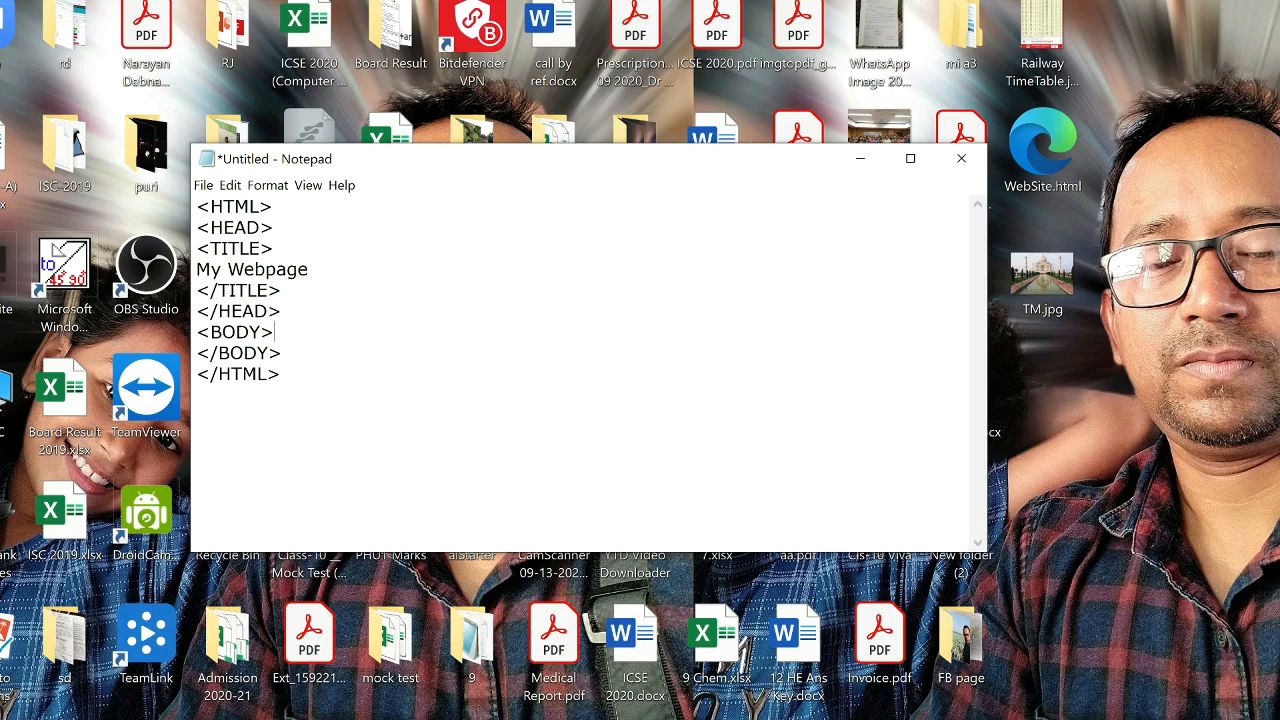
Insert an empty <OL></OL> ordered list inside the body.
{"action": "key", "text": "enter"}
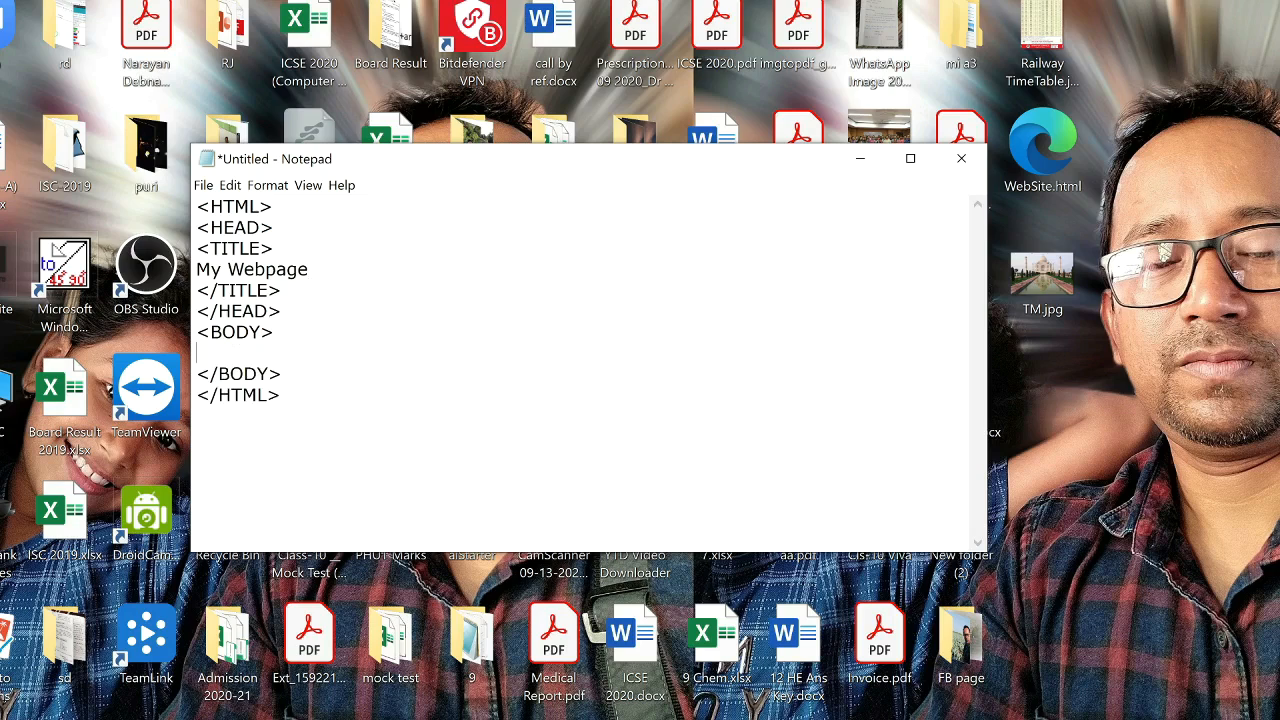
{"action": "type", "text": "<OL>"}
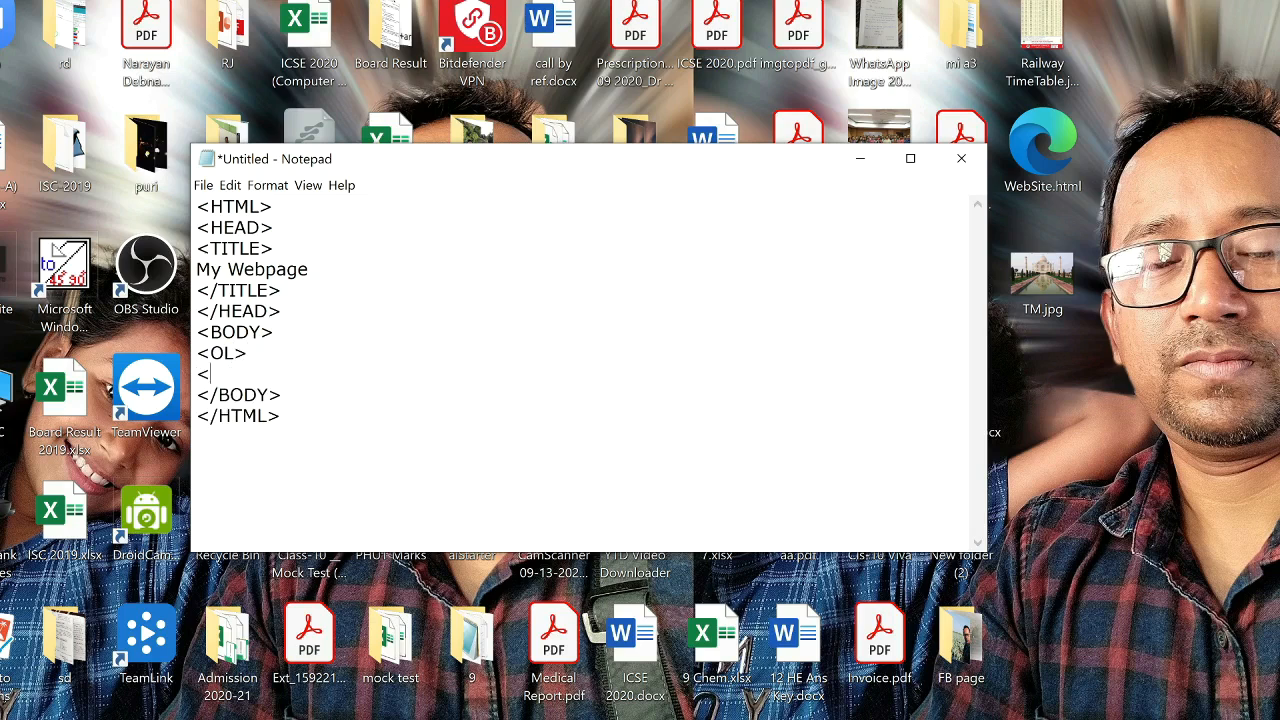
{"action": "type", "text": "/OL"}
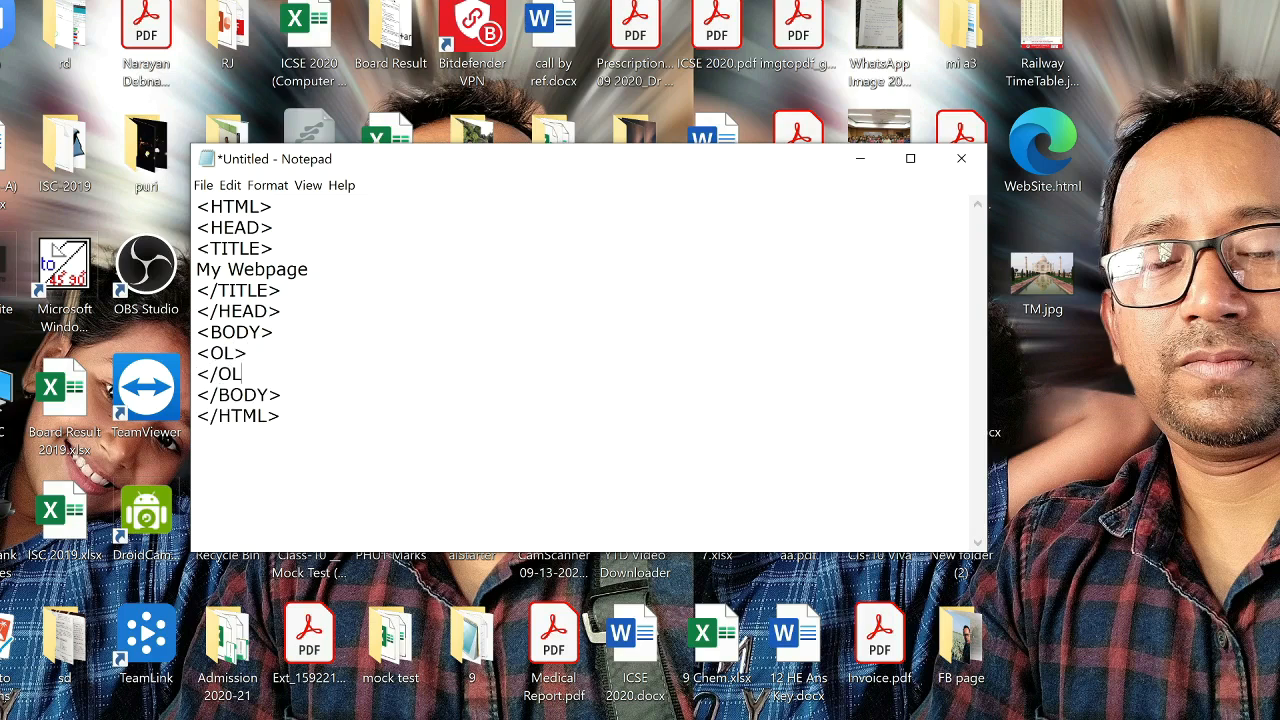
{"action": "type", "text": ">"}
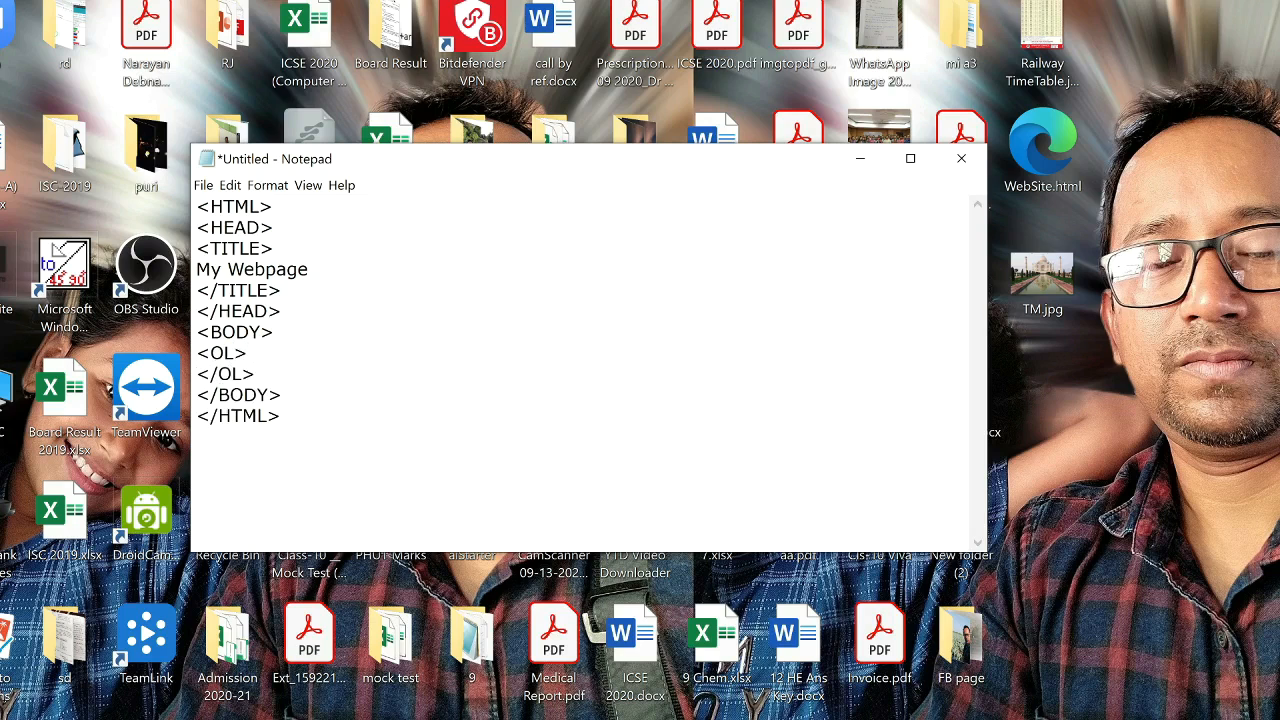
{"action": "key", "text": "enter"}
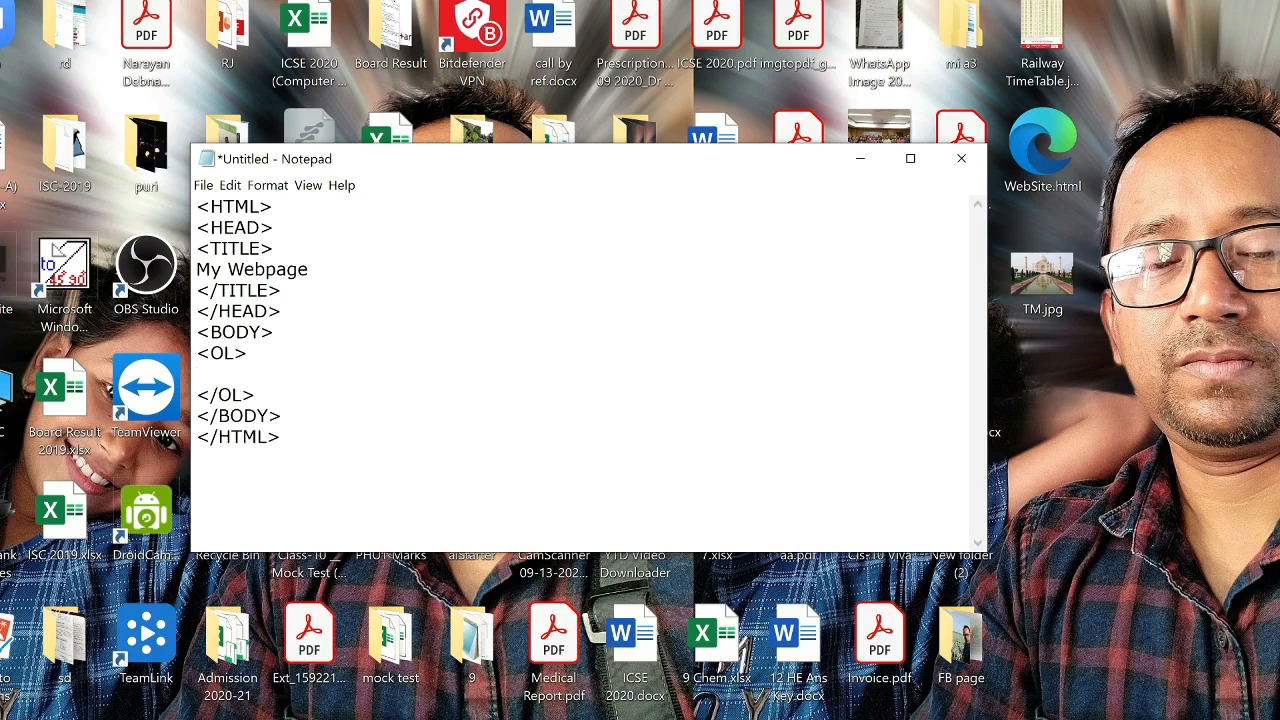
Add list items KEYBOARD, MOUSE, MONITOR and PRINTER on separate <LI> lines.
{"action": "type", "text": "<"}
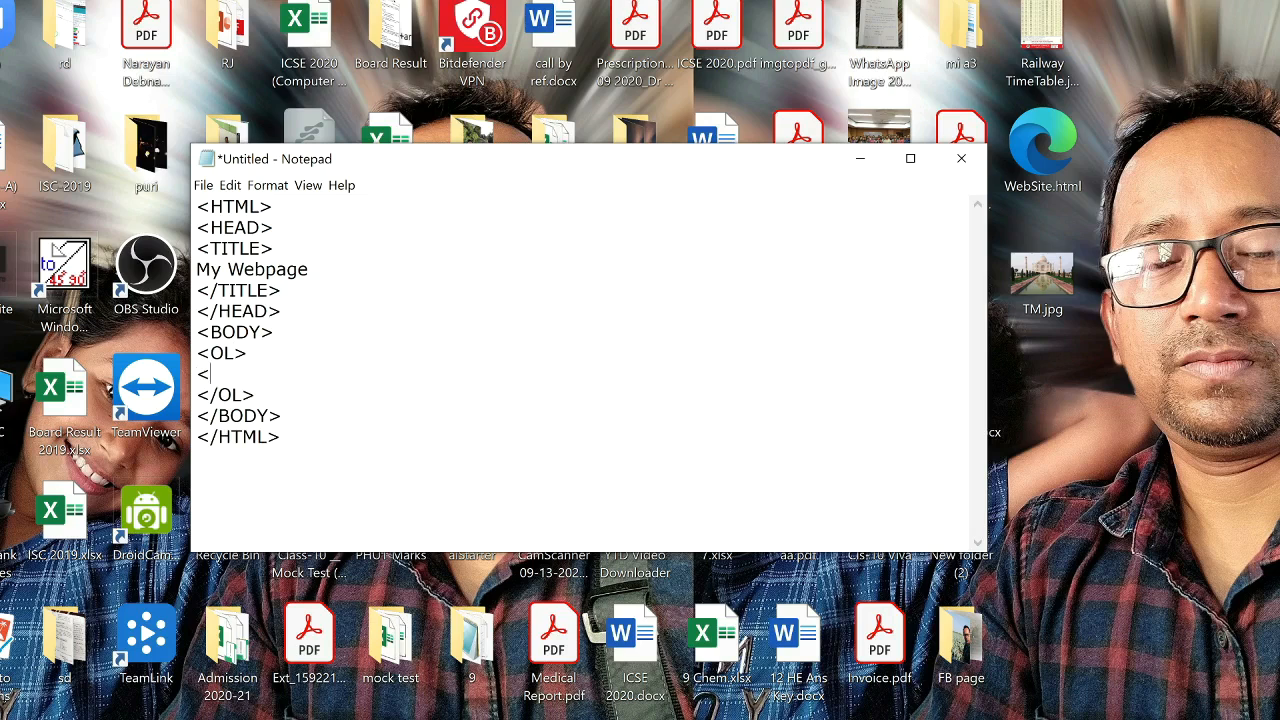
{"action": "type", "text": "LI>"}
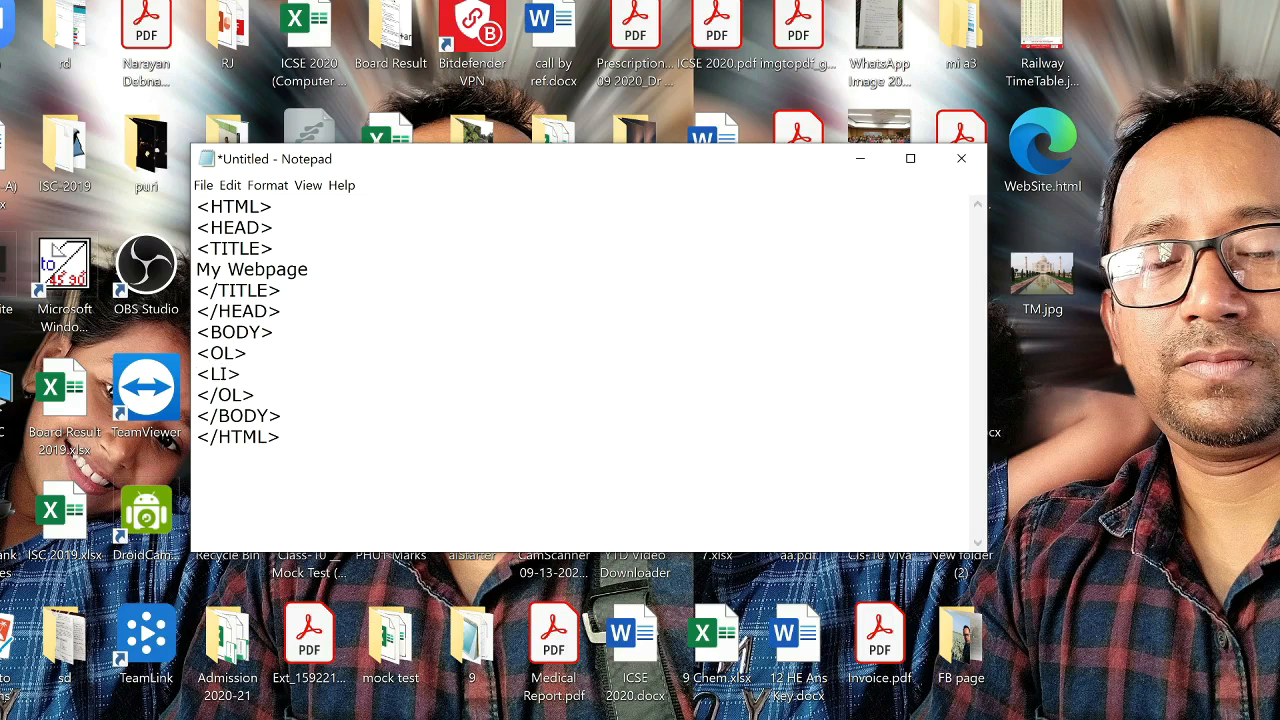
{"action": "type", "text": "KEYBO"}
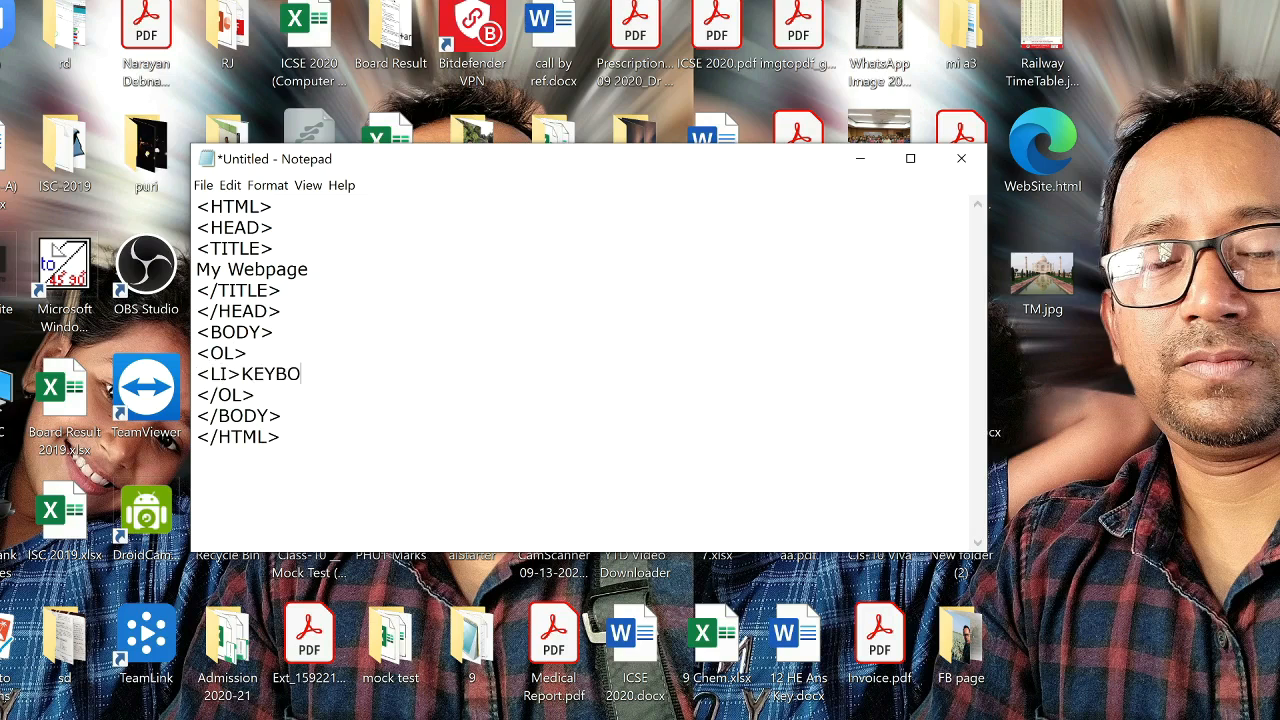
{"action": "type", "text": "ARD"}
{"action": "type", "text": "<LI>M"}
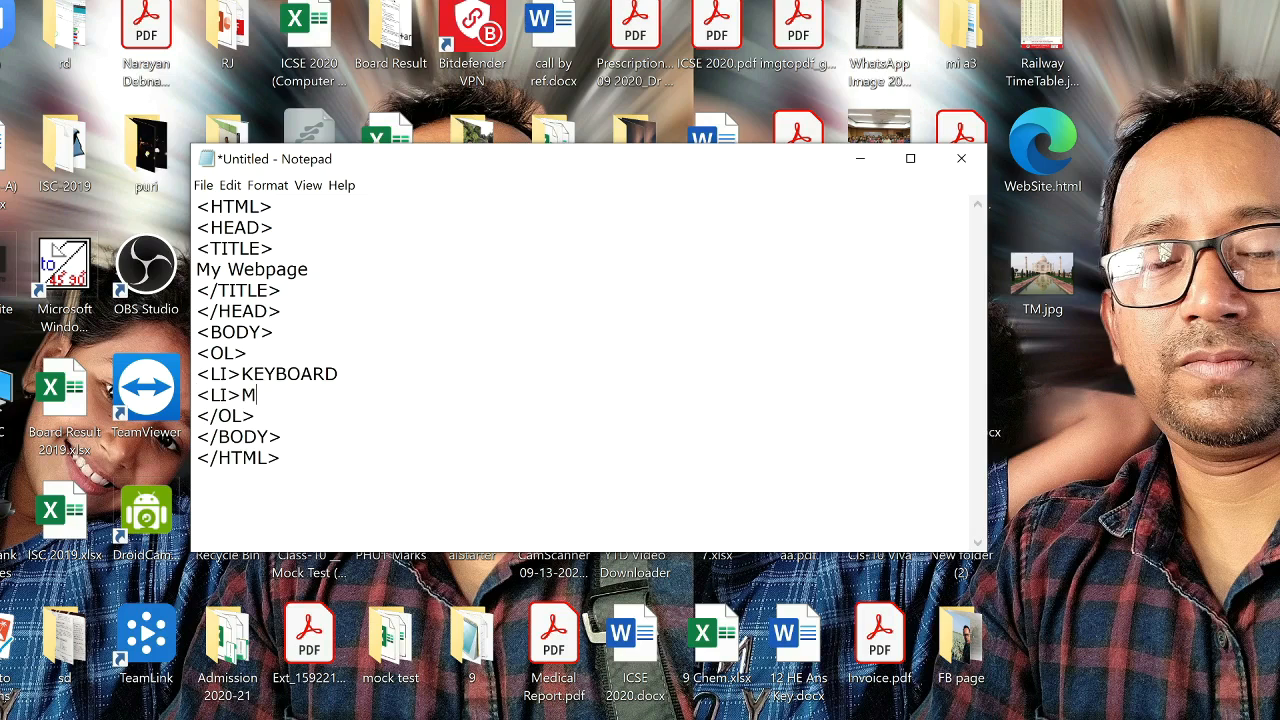
{"action": "type", "text": "OUSE"}
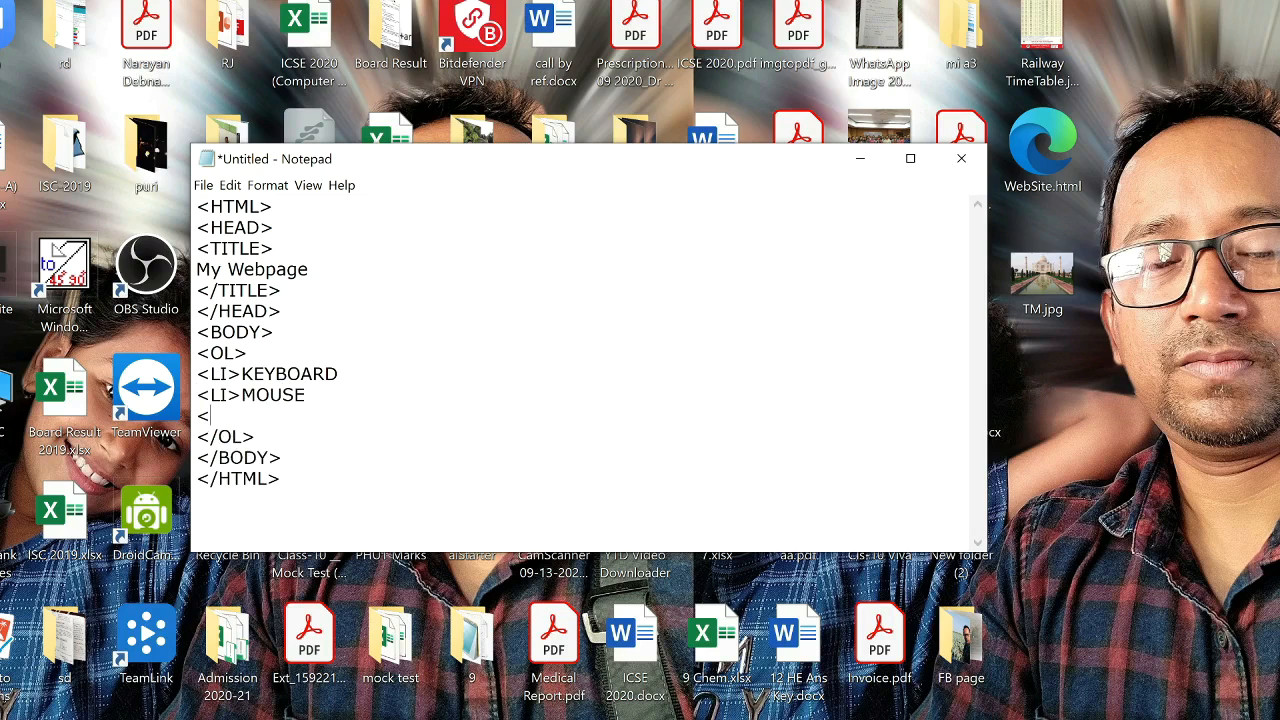
{"action": "type", "text": "LI>"}
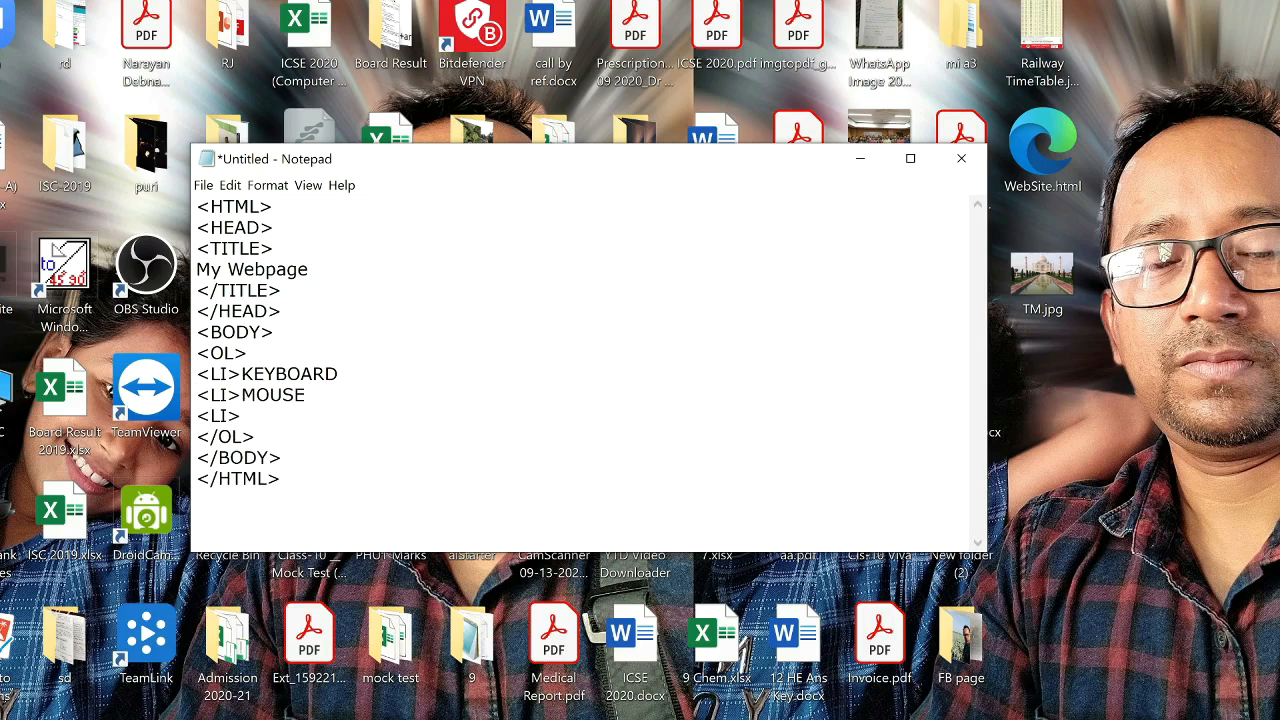
{"action": "type", "text": "MONITO"}
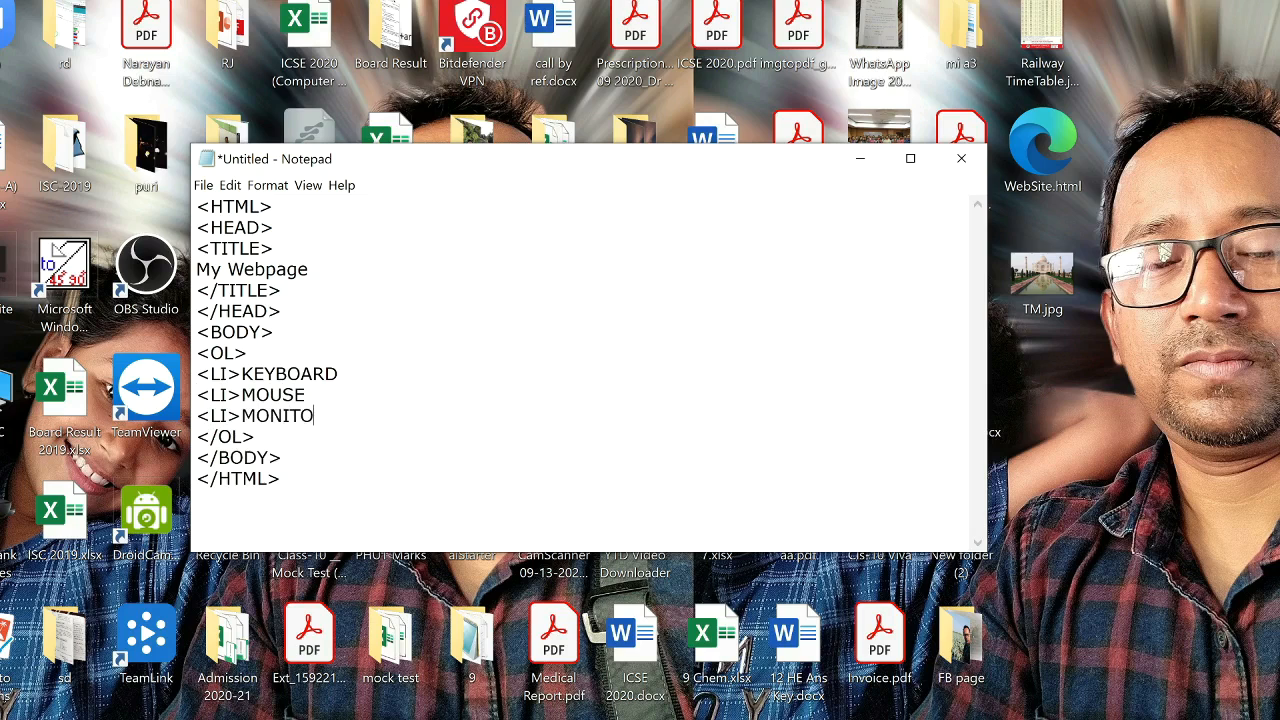
{"action": "type", "text": "R"}
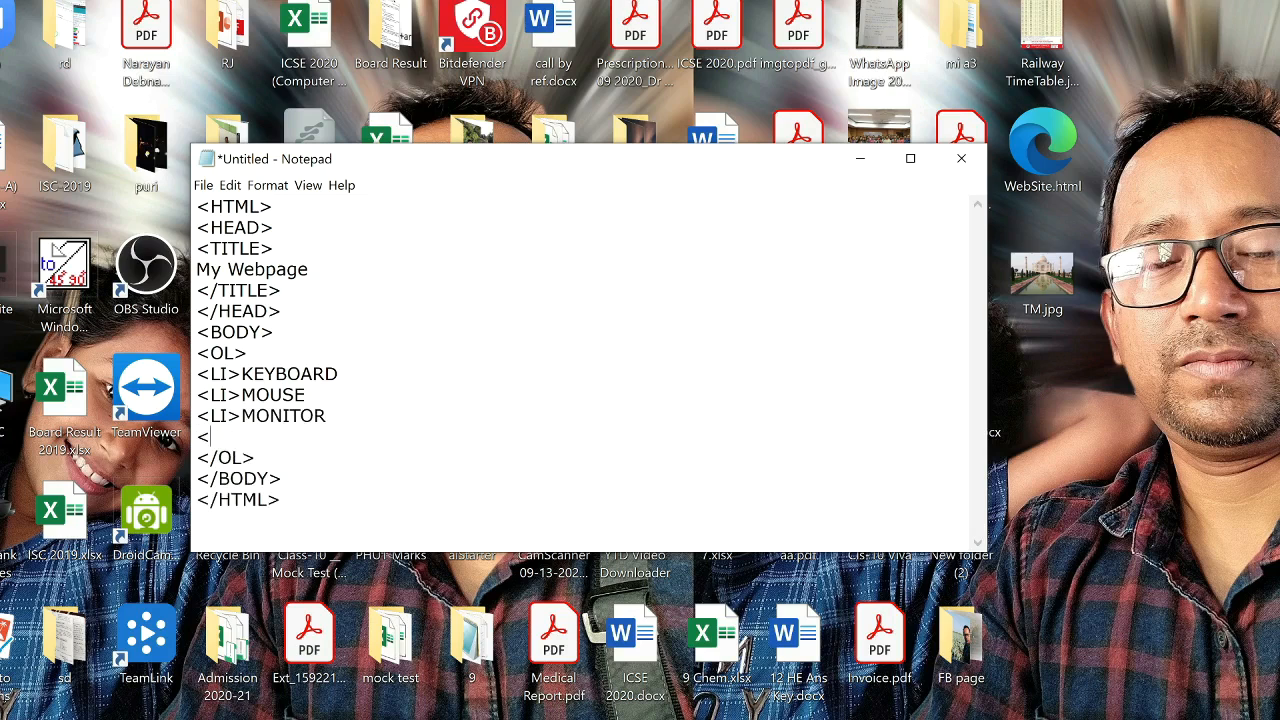
{"action": "type", "text": "LI>PRI"}
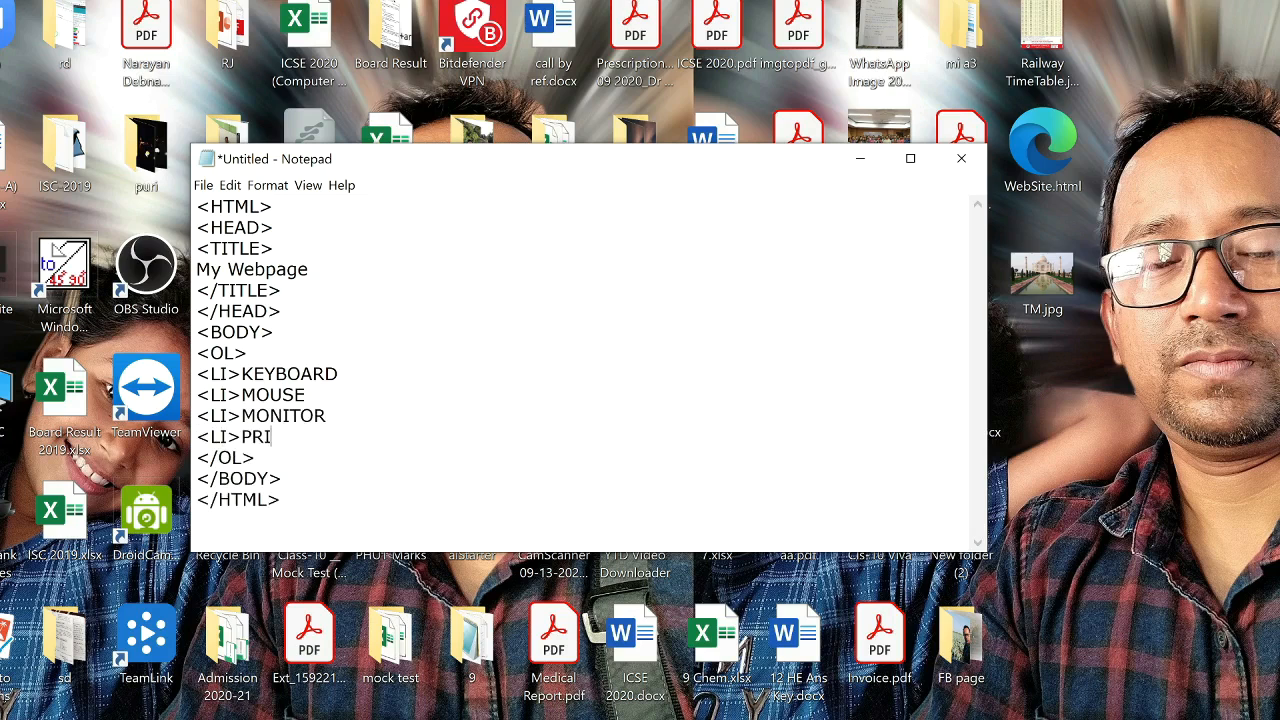
{"action": "type", "text": "NTER"}
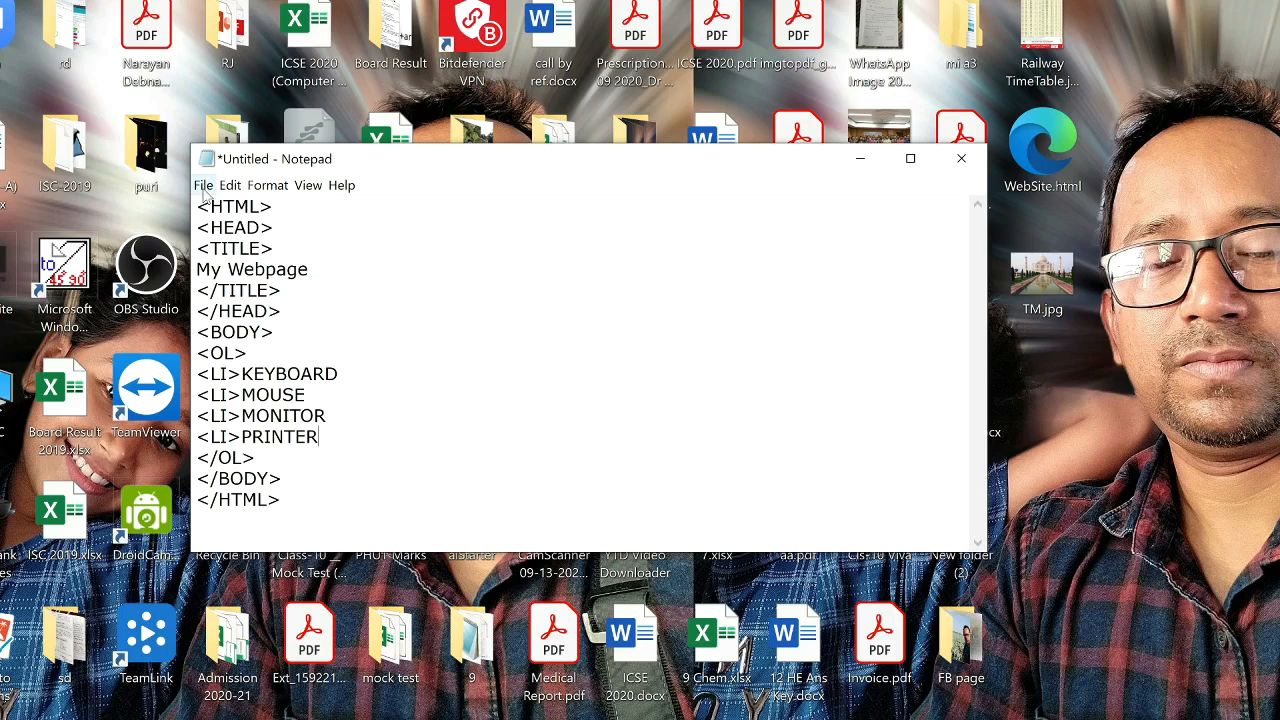
Bring up the Save As dialog from the File menu, pointed at the Desktop.
{"action": "left_click", "coordinate": [203, 185]}
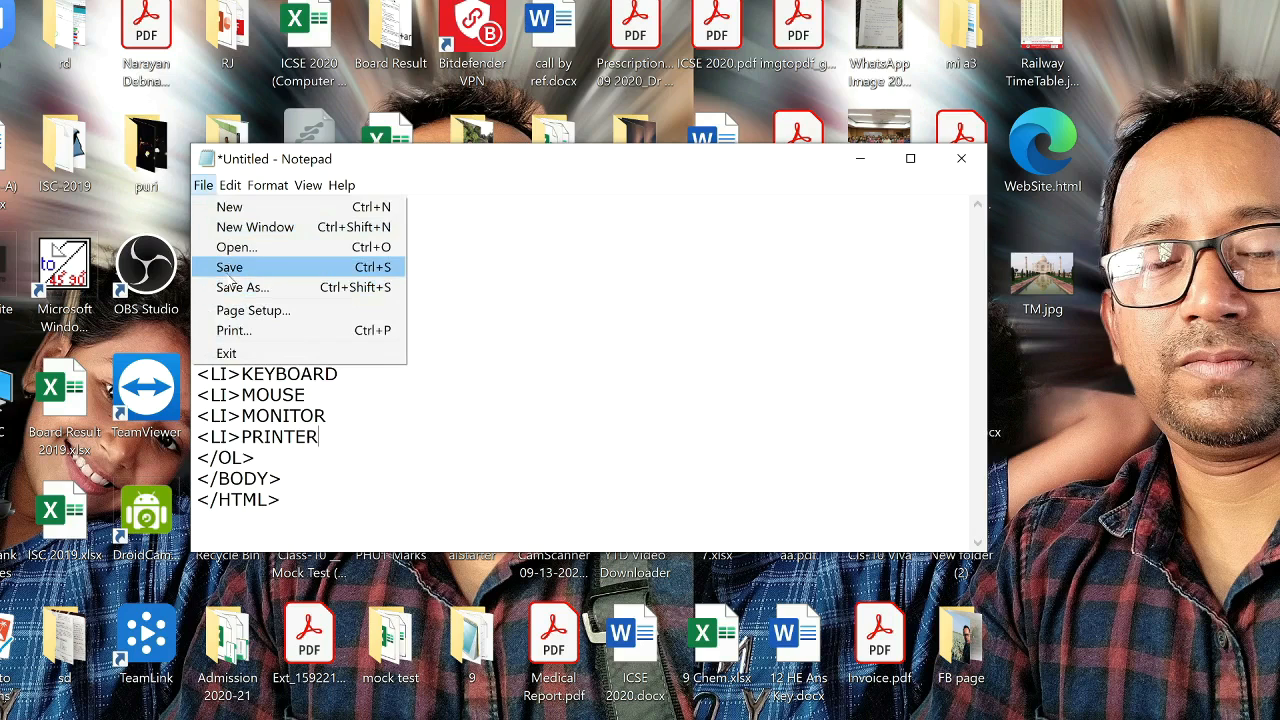
{"action": "left_click", "coordinate": [242, 287]}
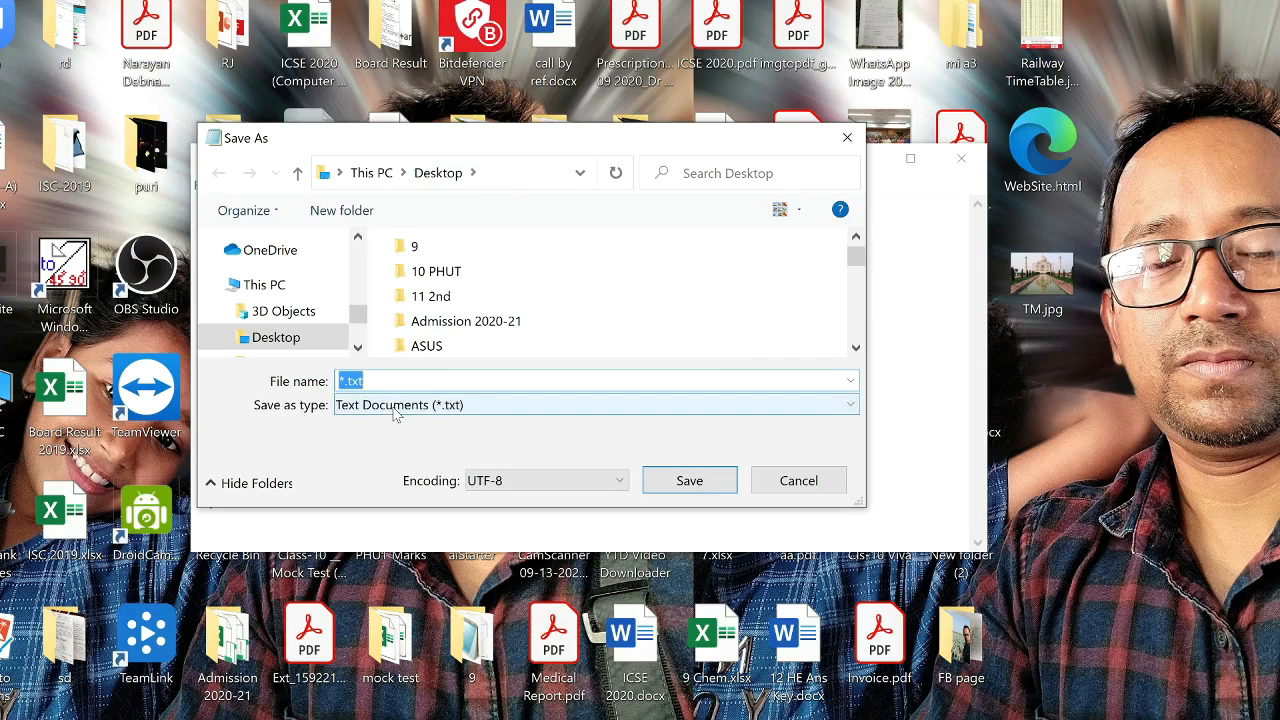
Save the page to the Desktop as MYpage.html with Save as type All Files.
{"action": "left_click", "coordinate": [595, 404]}
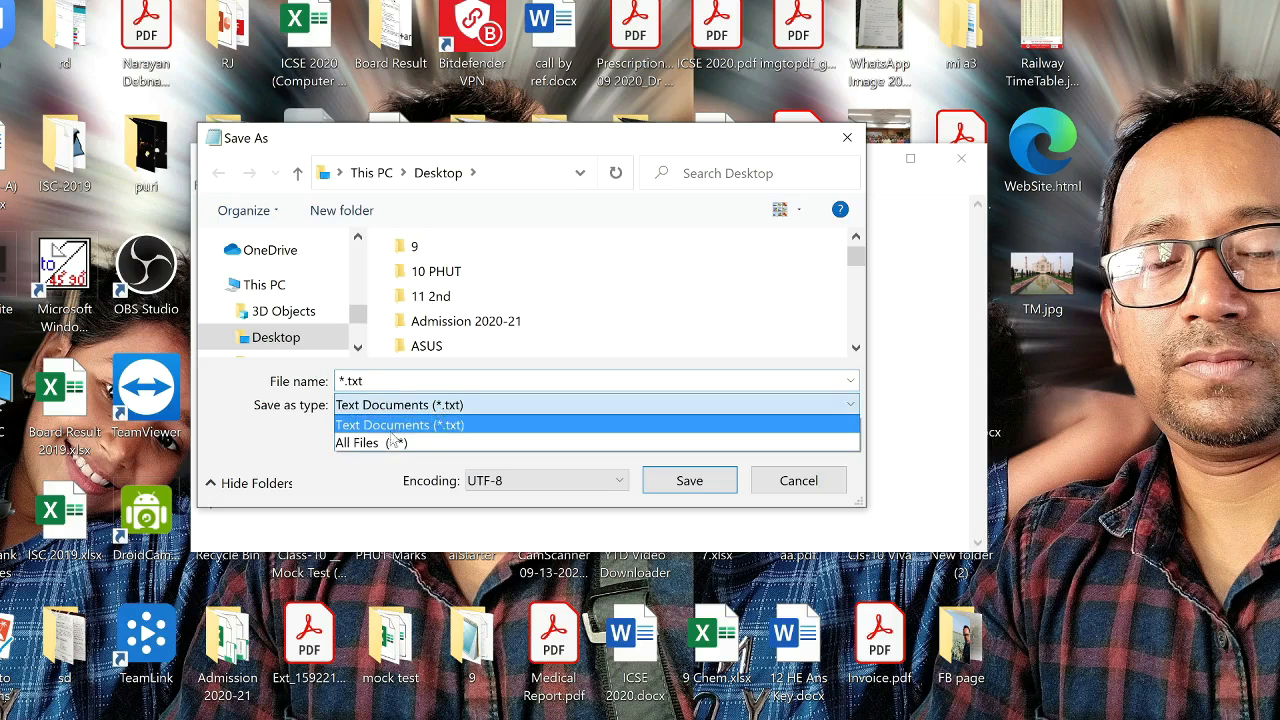
{"action": "left_click", "coordinate": [371, 443]}
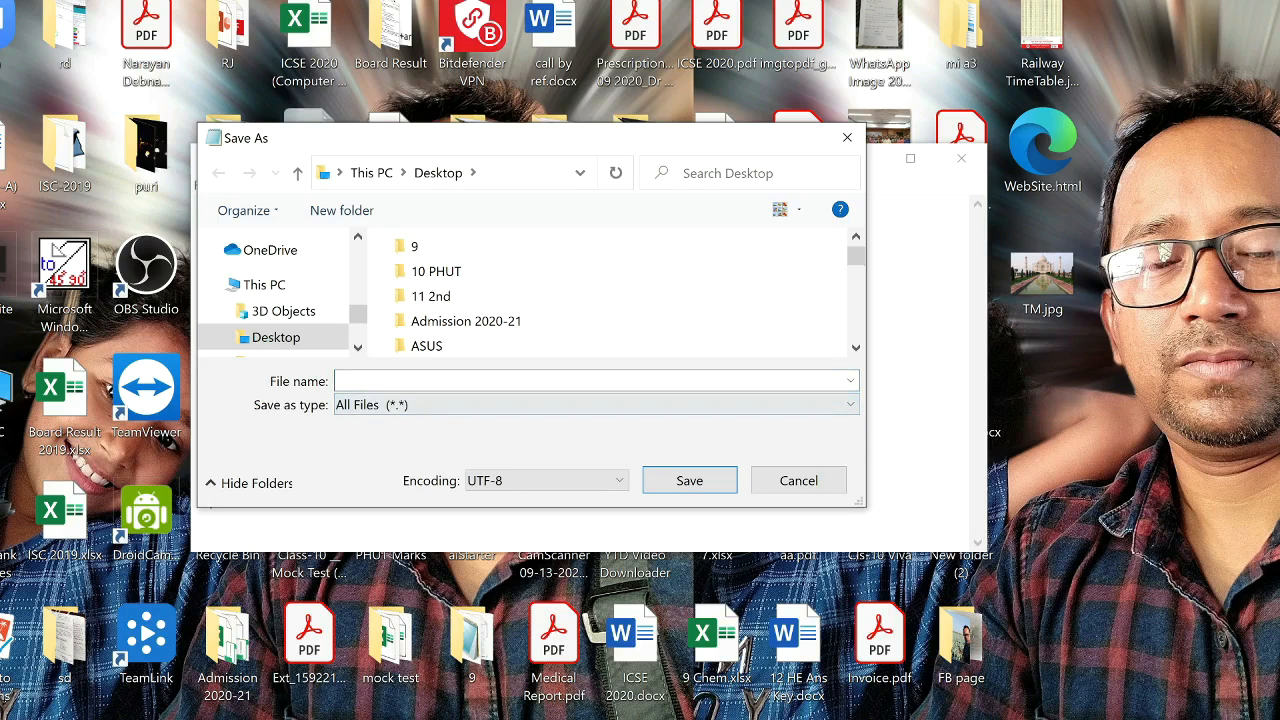
{"action": "left_click", "coordinate": [595, 380]}
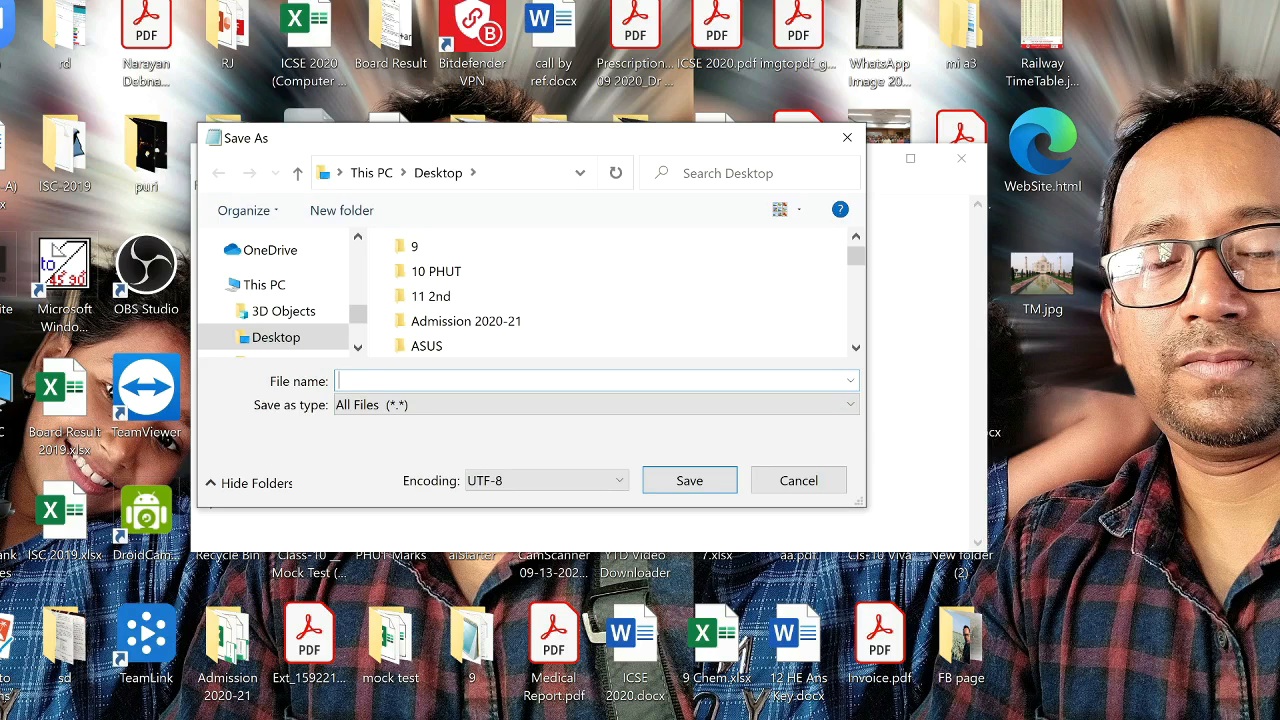
{"action": "type", "text": "MYpage.html"}
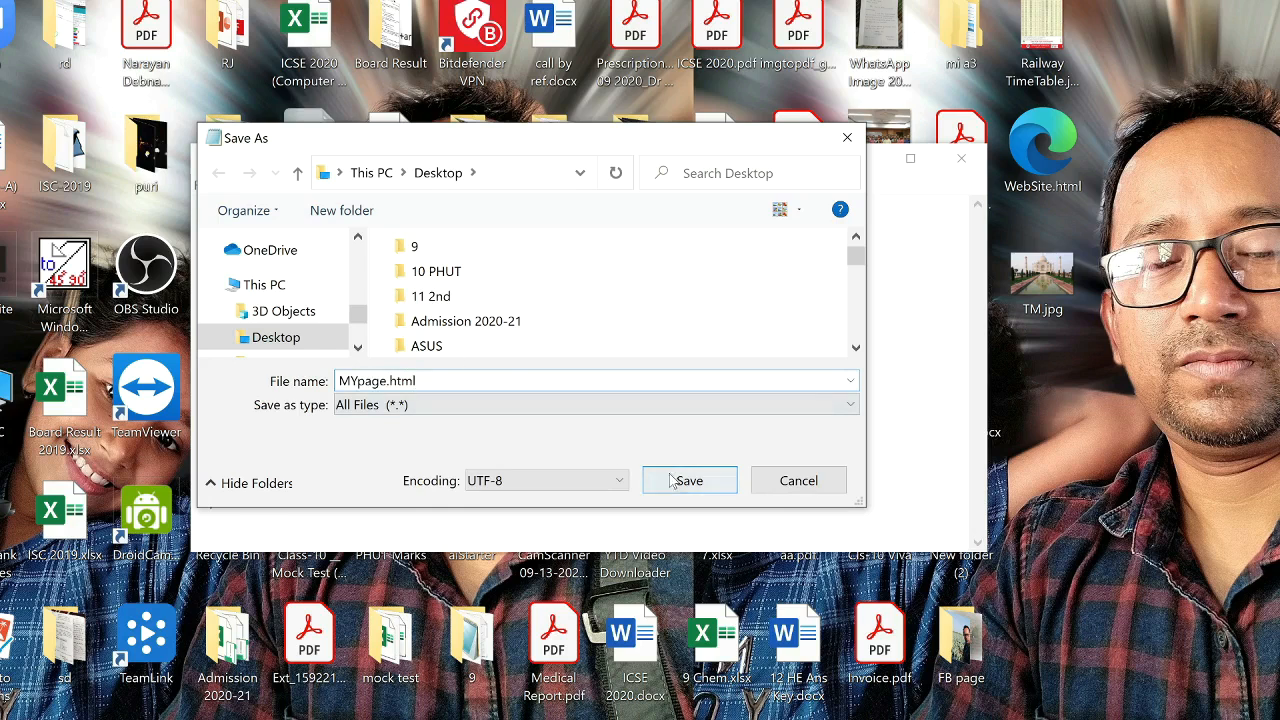
{"action": "left_click", "coordinate": [689, 480]}
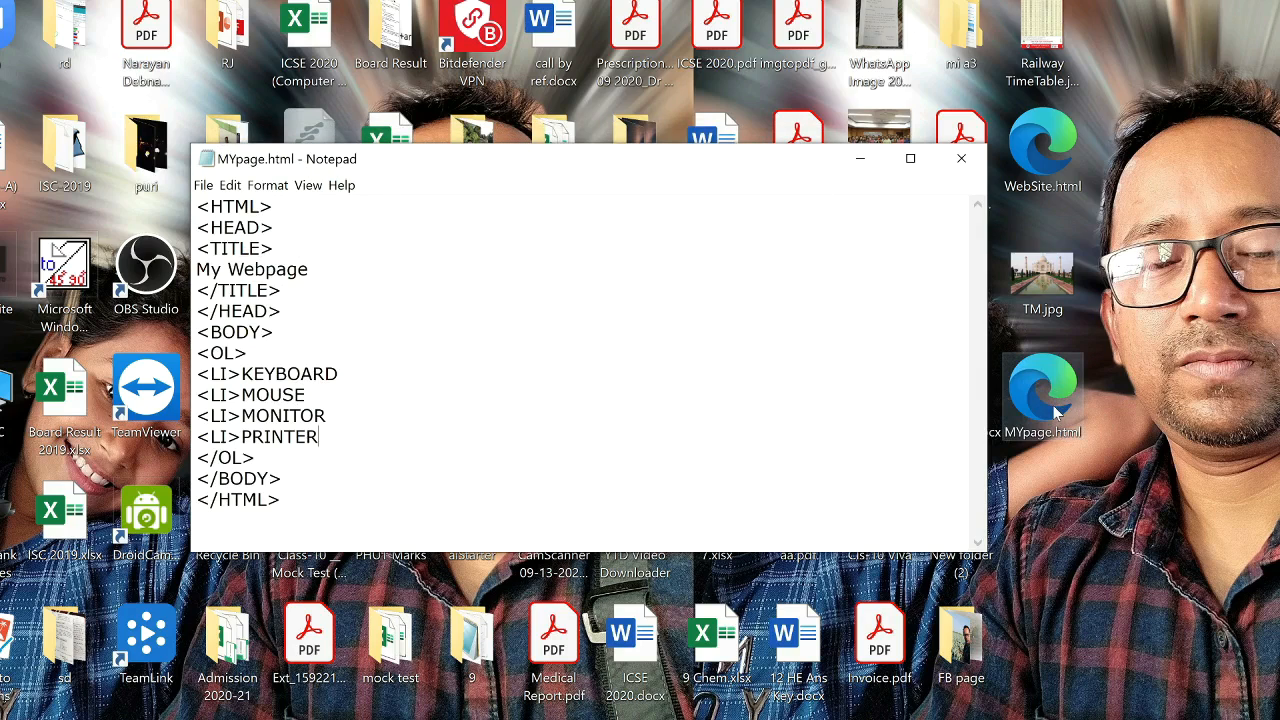
{"action": "mouse_move", "coordinate": [1078, 445]}
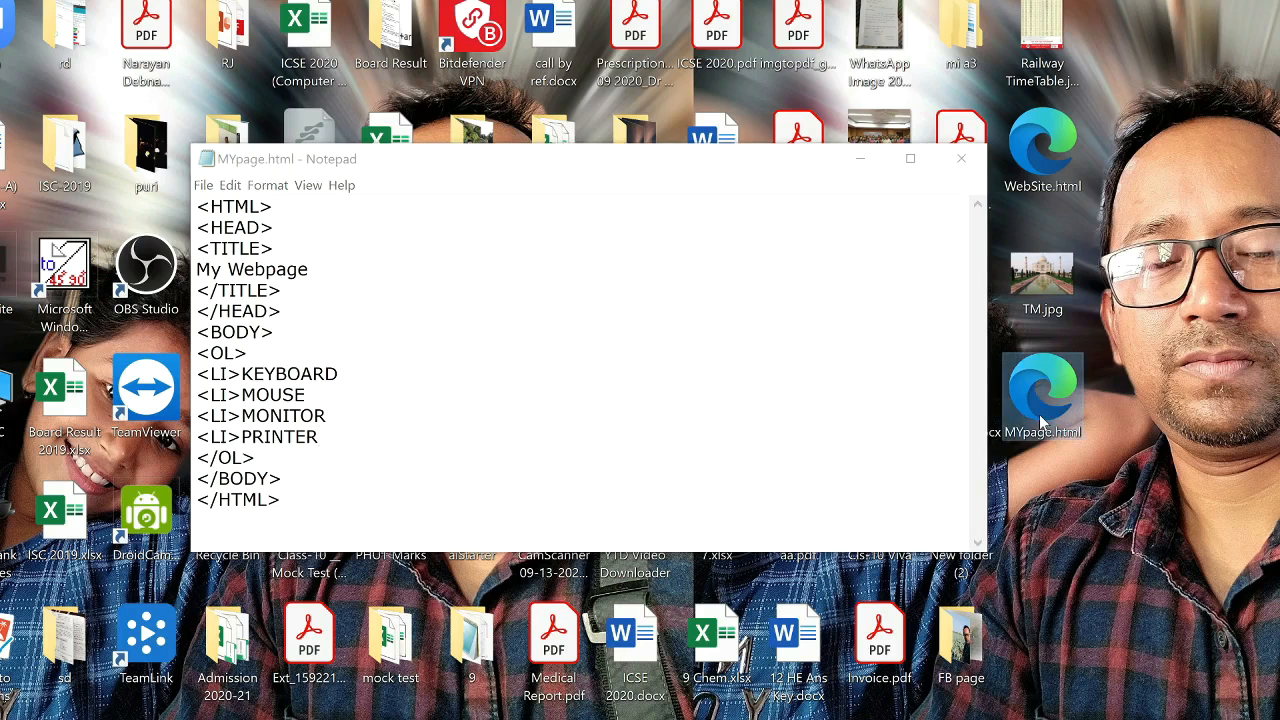
Open MYpage.html from the desktop to view the numbered list in the browser.
{"action": "double_click", "coordinate": [1043, 395]}
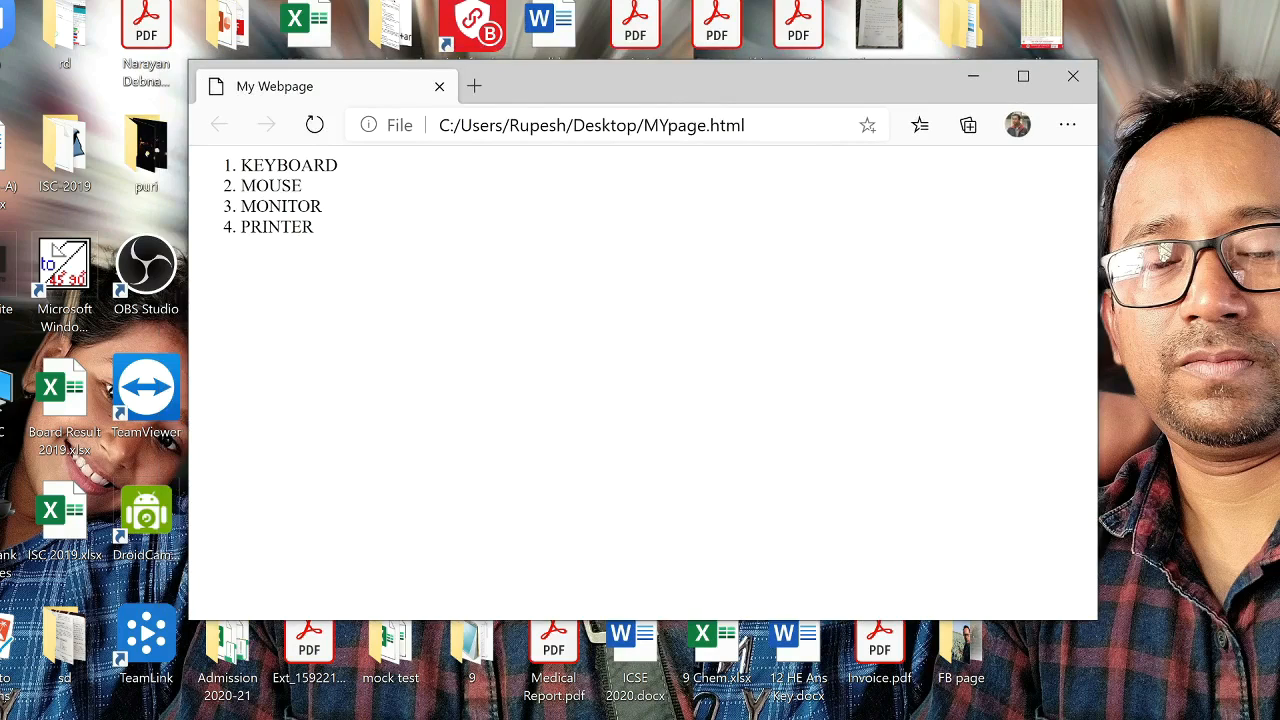
{"action": "mouse_move", "coordinate": [275, 86]}
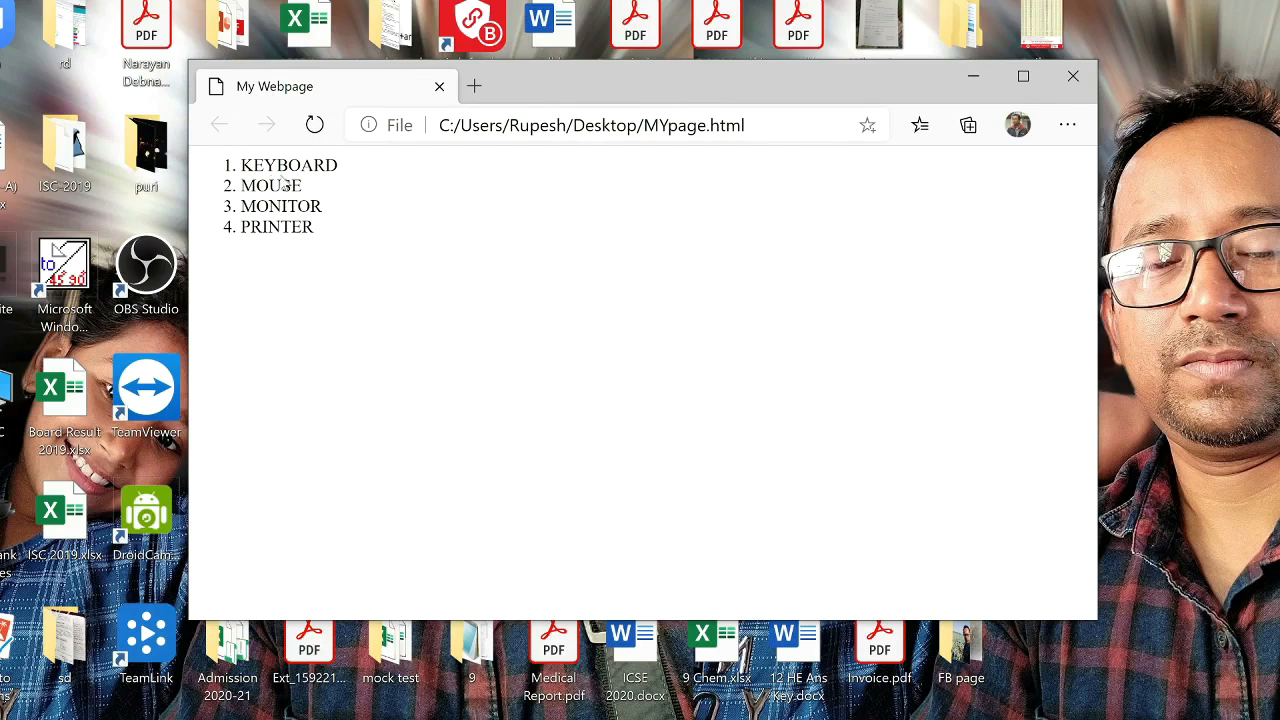
{"action": "mouse_move", "coordinate": [280, 185]}
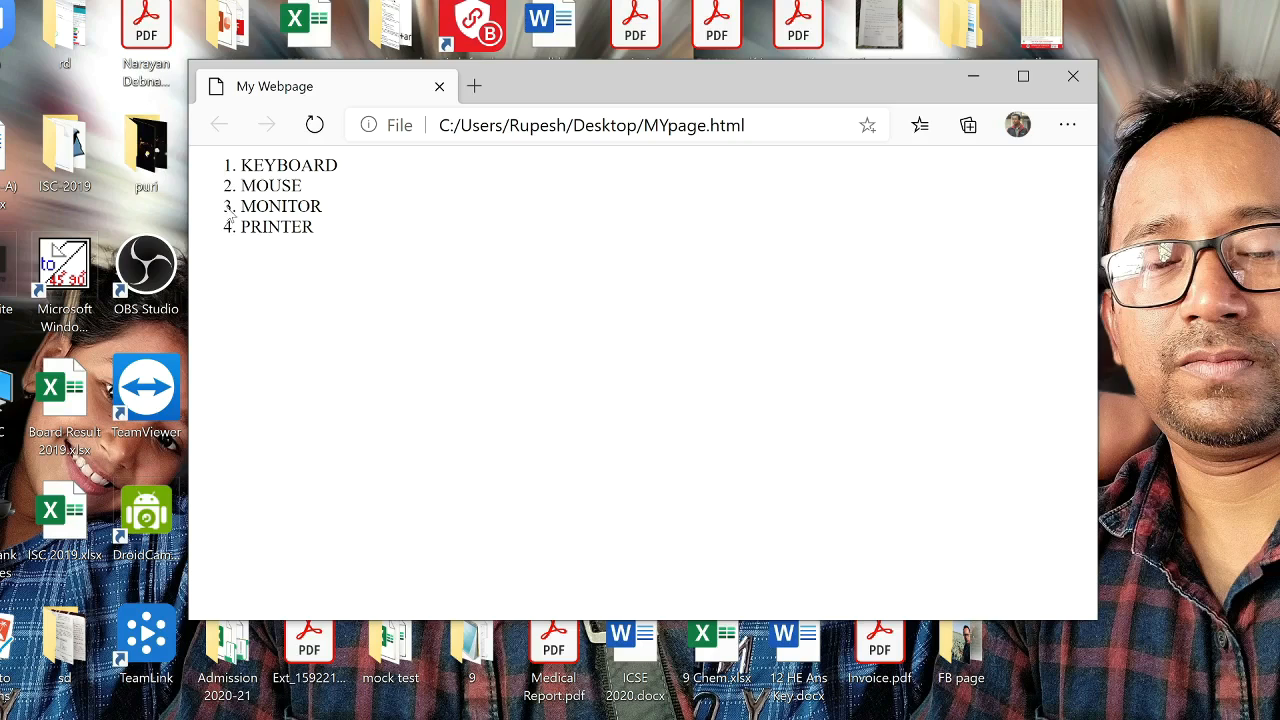
{"action": "mouse_move", "coordinate": [255, 250]}
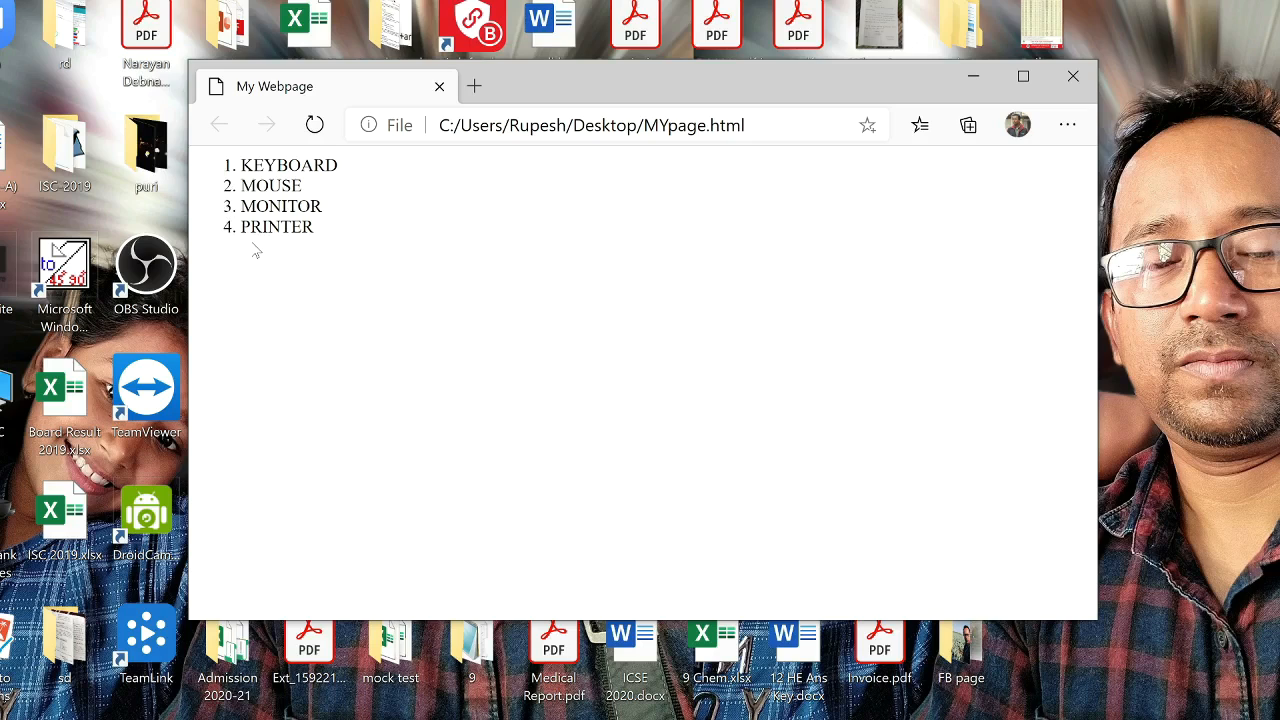
{"action": "mouse_move", "coordinate": [864, 165]}
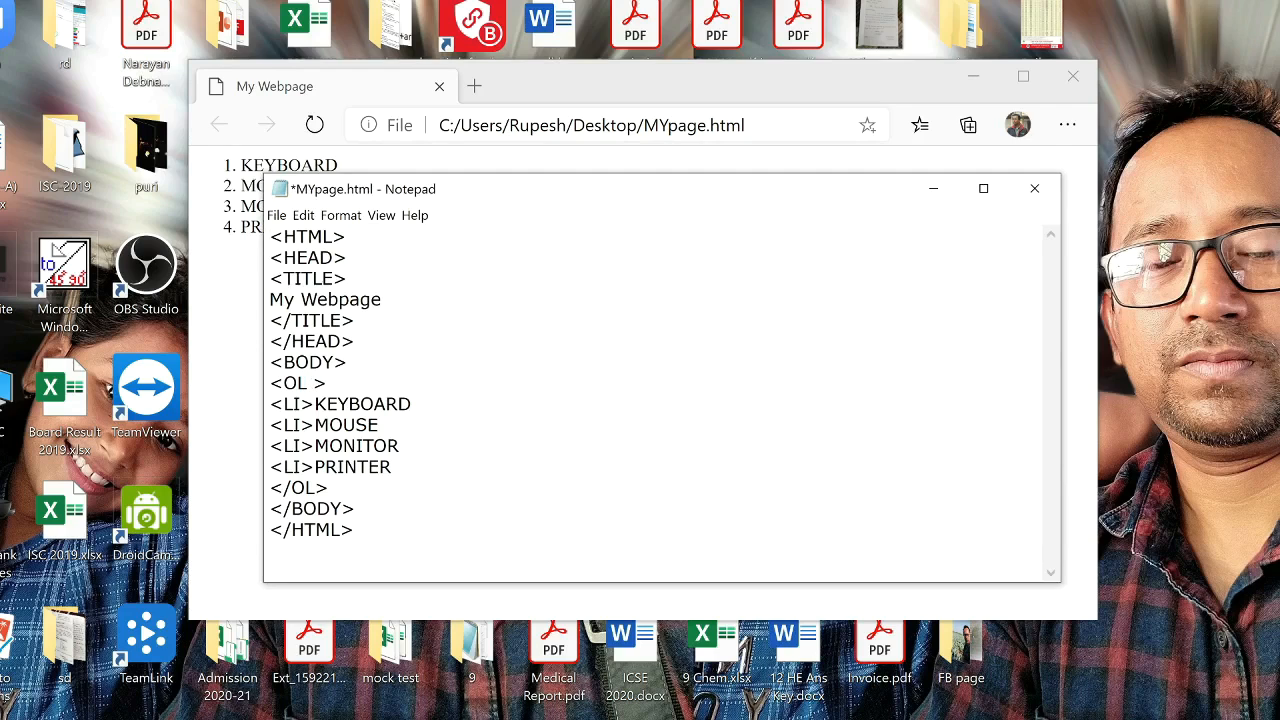
Give the <OL> tag type="I" for roman numerals, after trying A and a.
{"action": "type", "text": "type"}
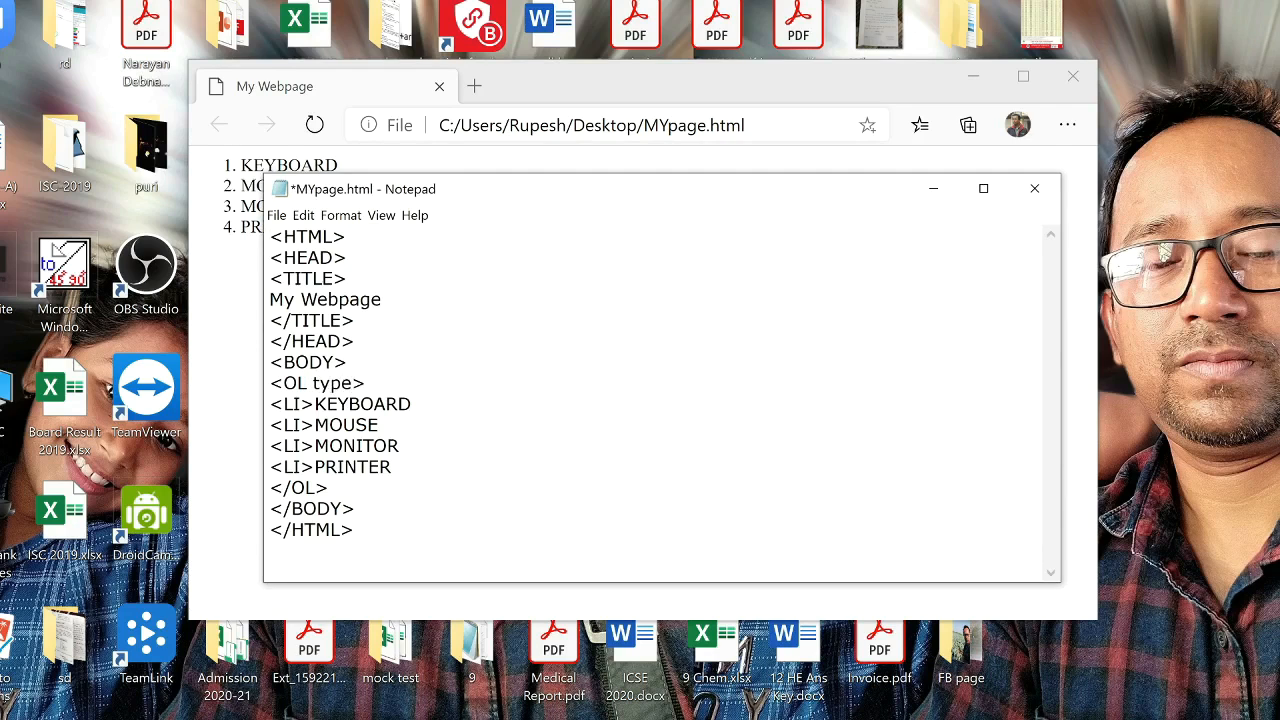
{"action": "type", "text": "="}
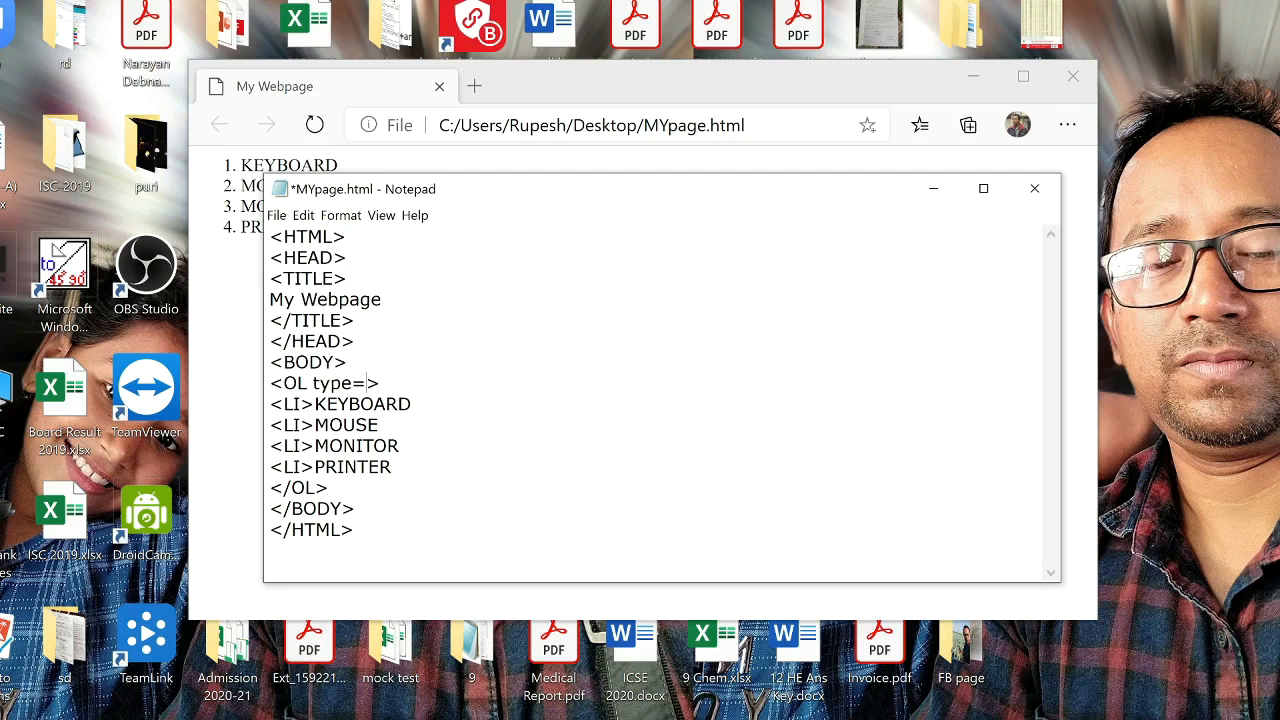
{"action": "type", "text": "\""}
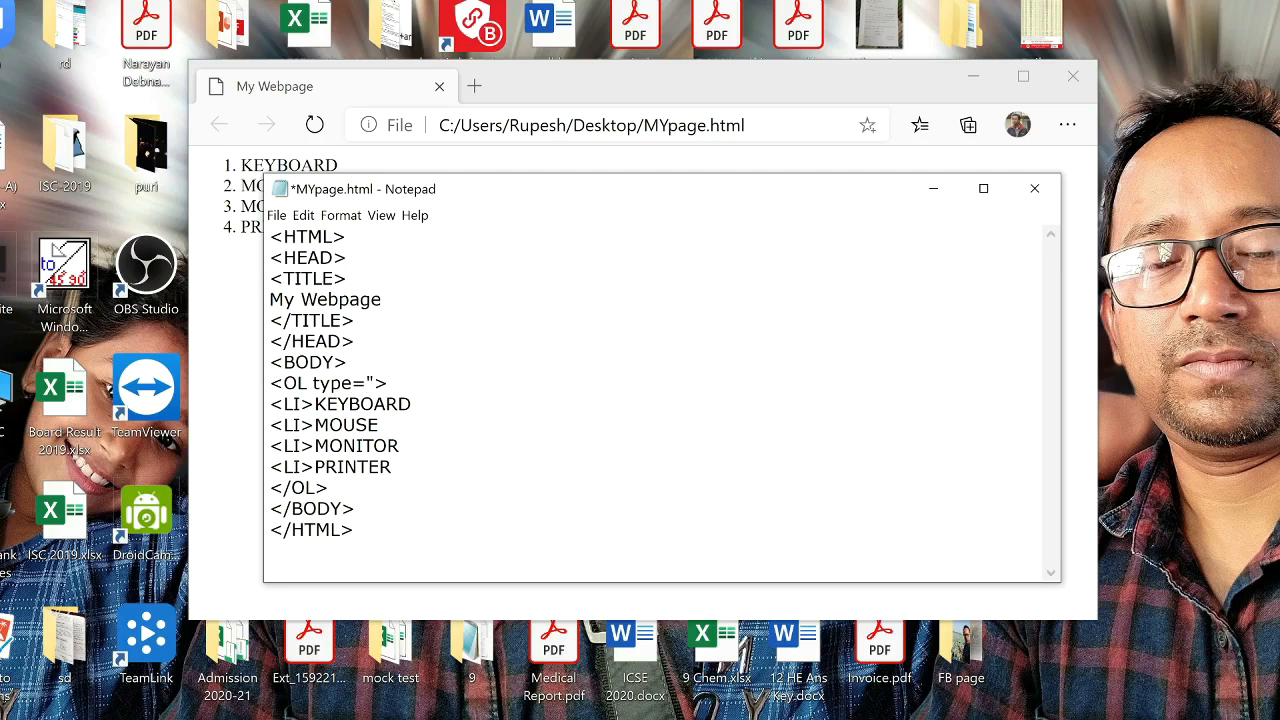
{"action": "left_click", "coordinate": [375, 383]}
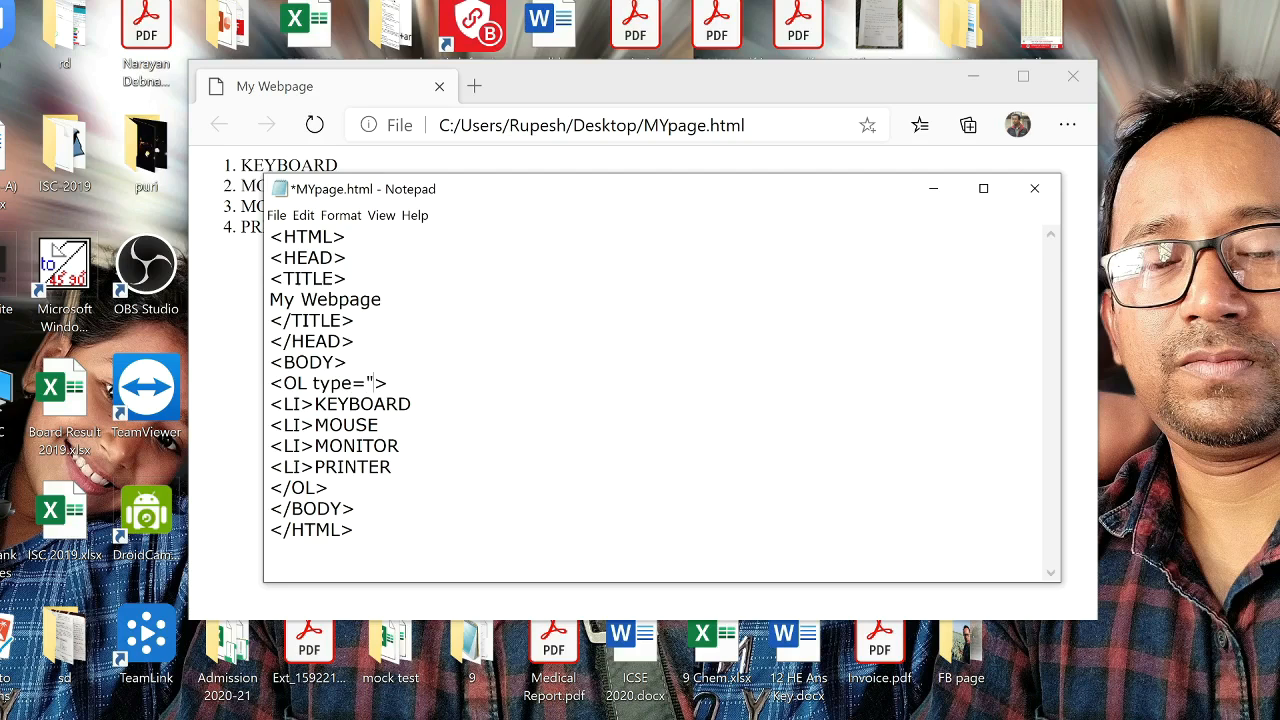
{"action": "type", "text": "A\""}
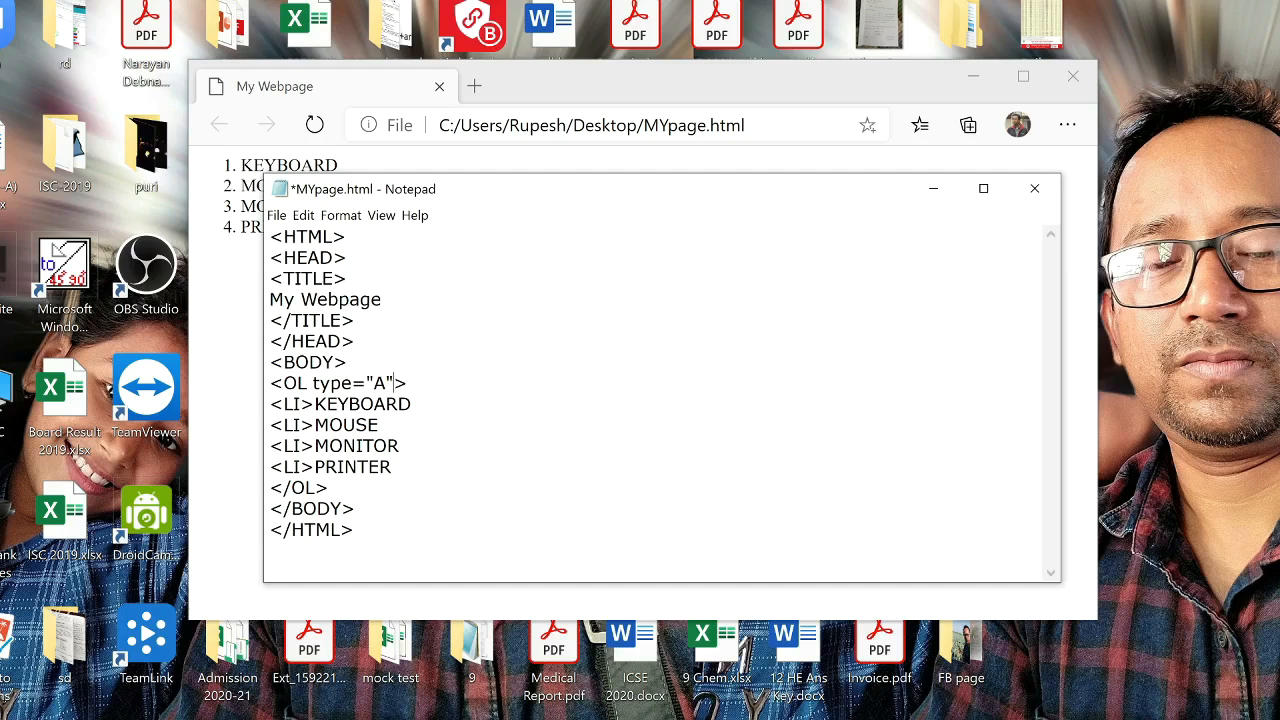
{"action": "type", "text": "a"}
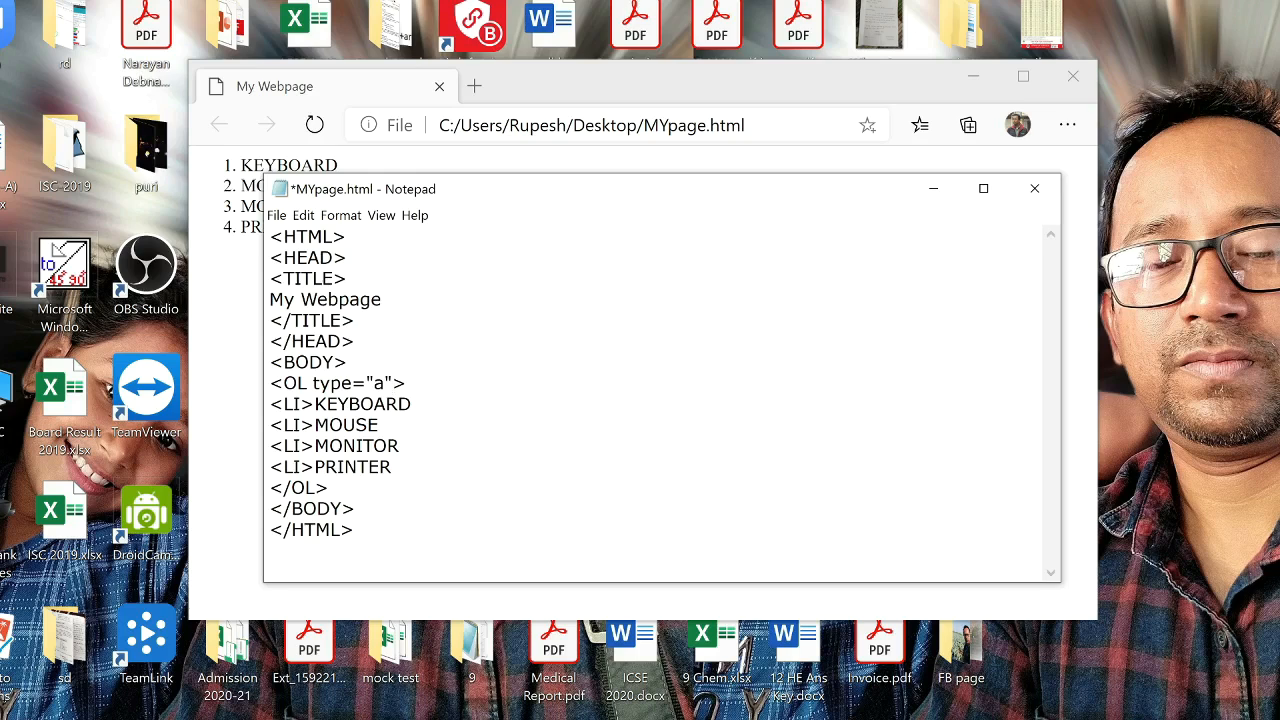
{"action": "key", "text": "Backspace"}
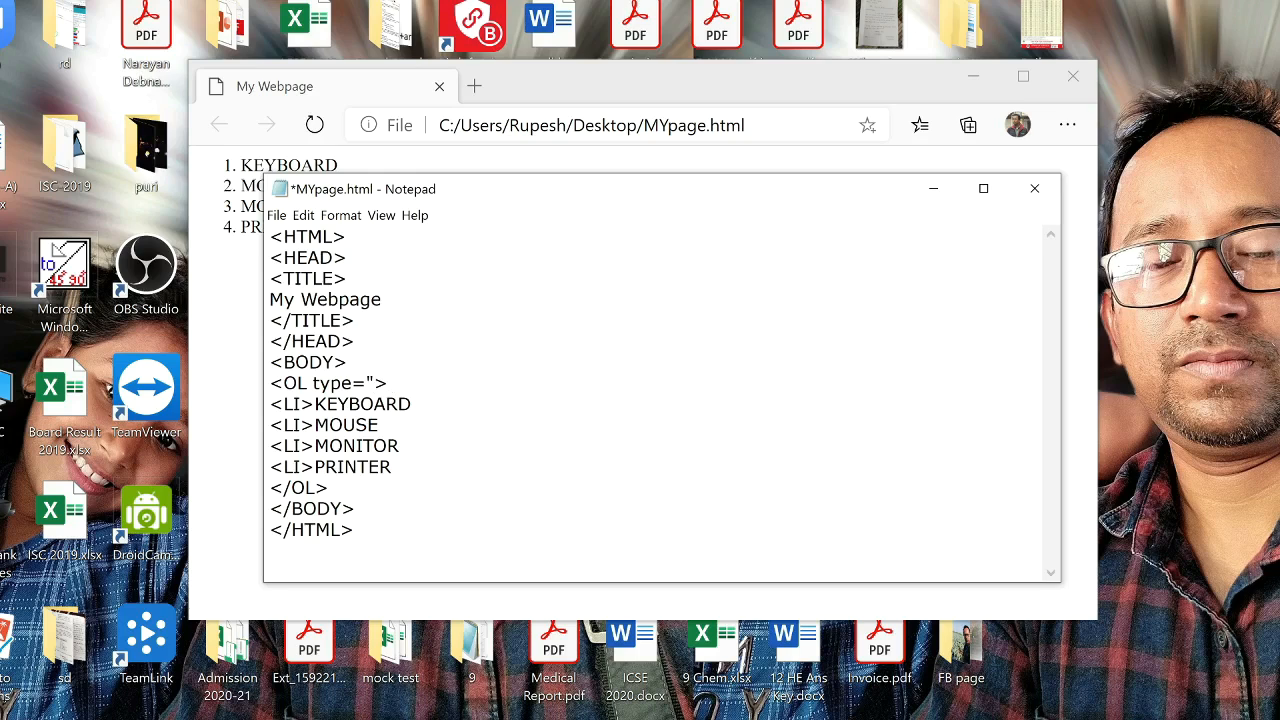
{"action": "type", "text": "i"}
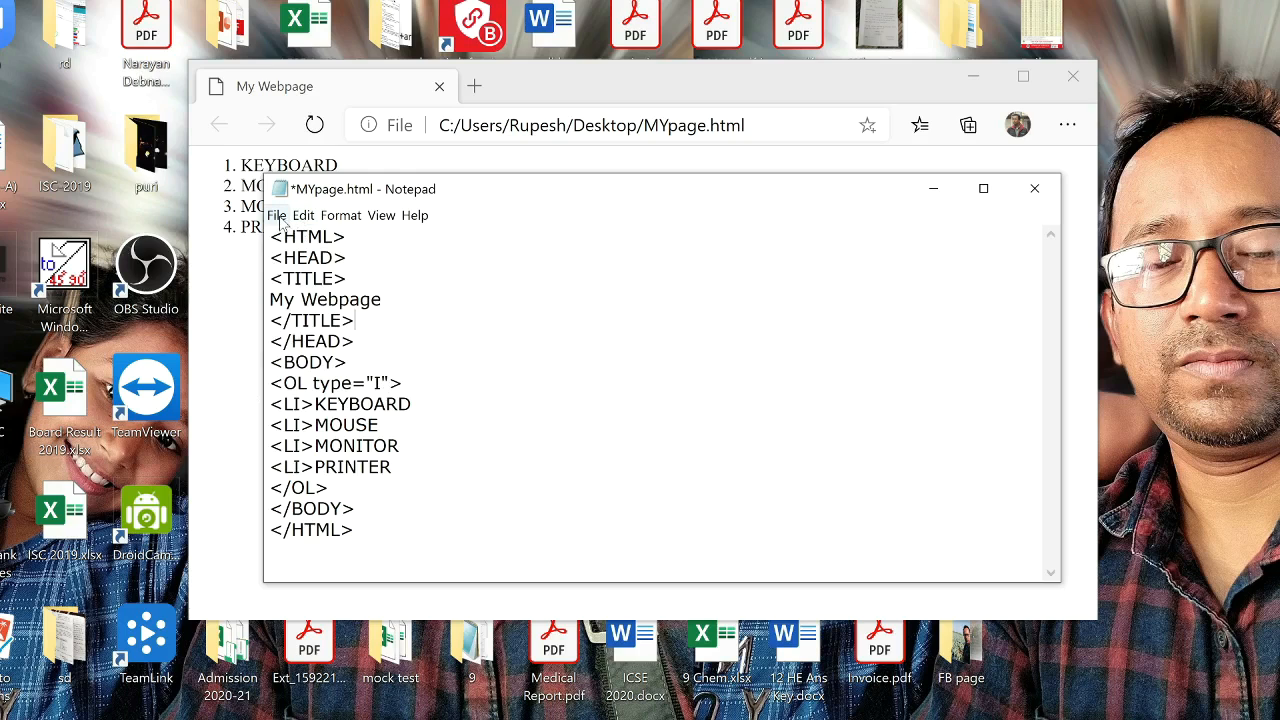
Save the edited page from the File menu.
{"action": "left_click", "coordinate": [1035, 188]}
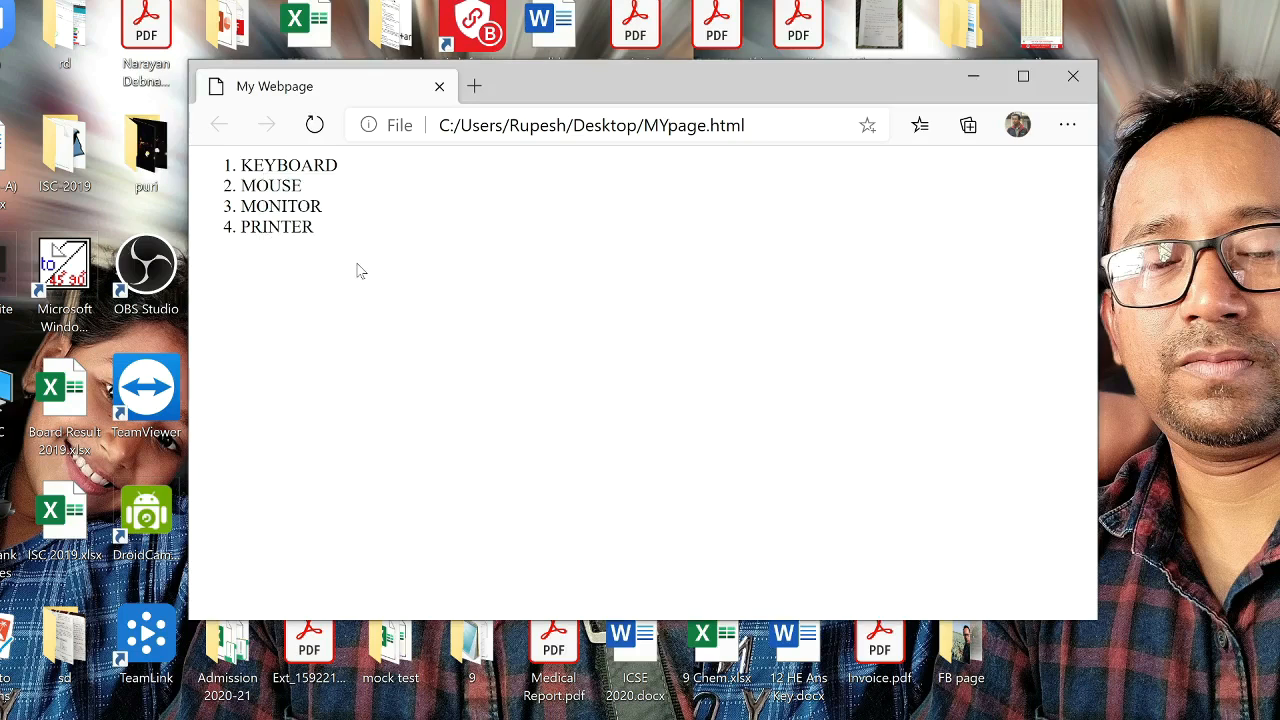
{"action": "mouse_move", "coordinate": [355, 212]}
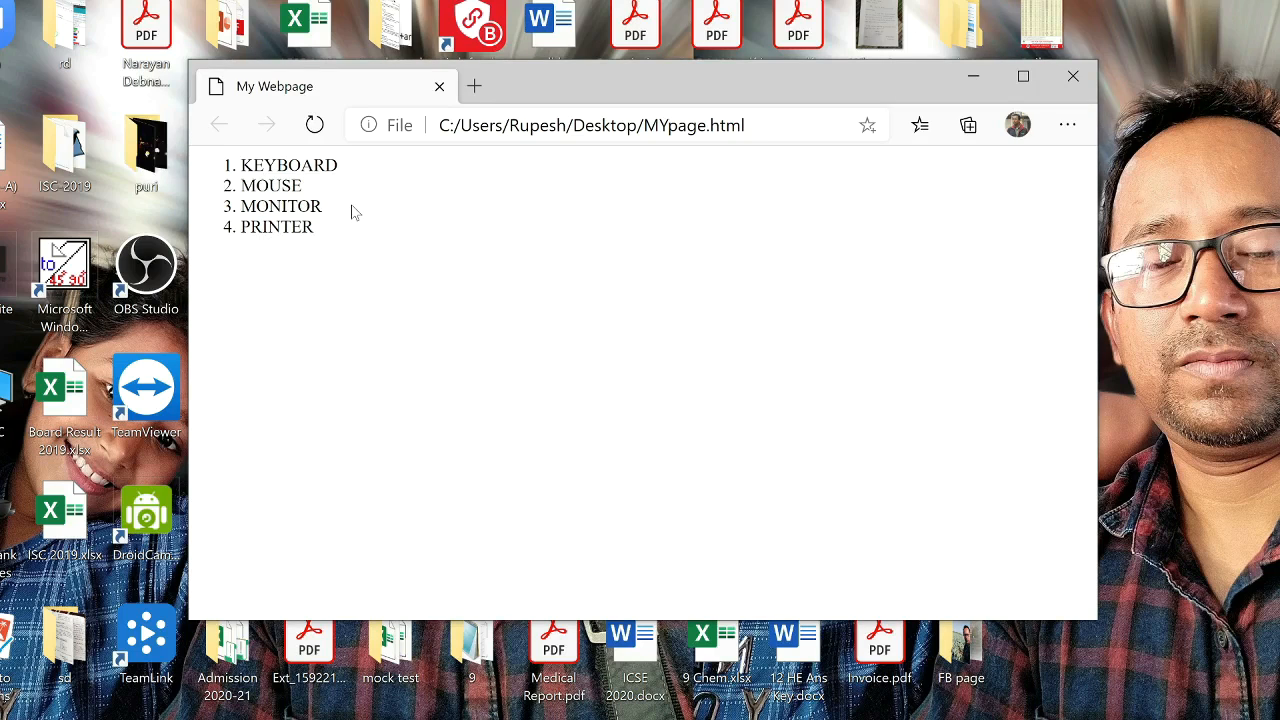
{"action": "mouse_move", "coordinate": [314, 124]}
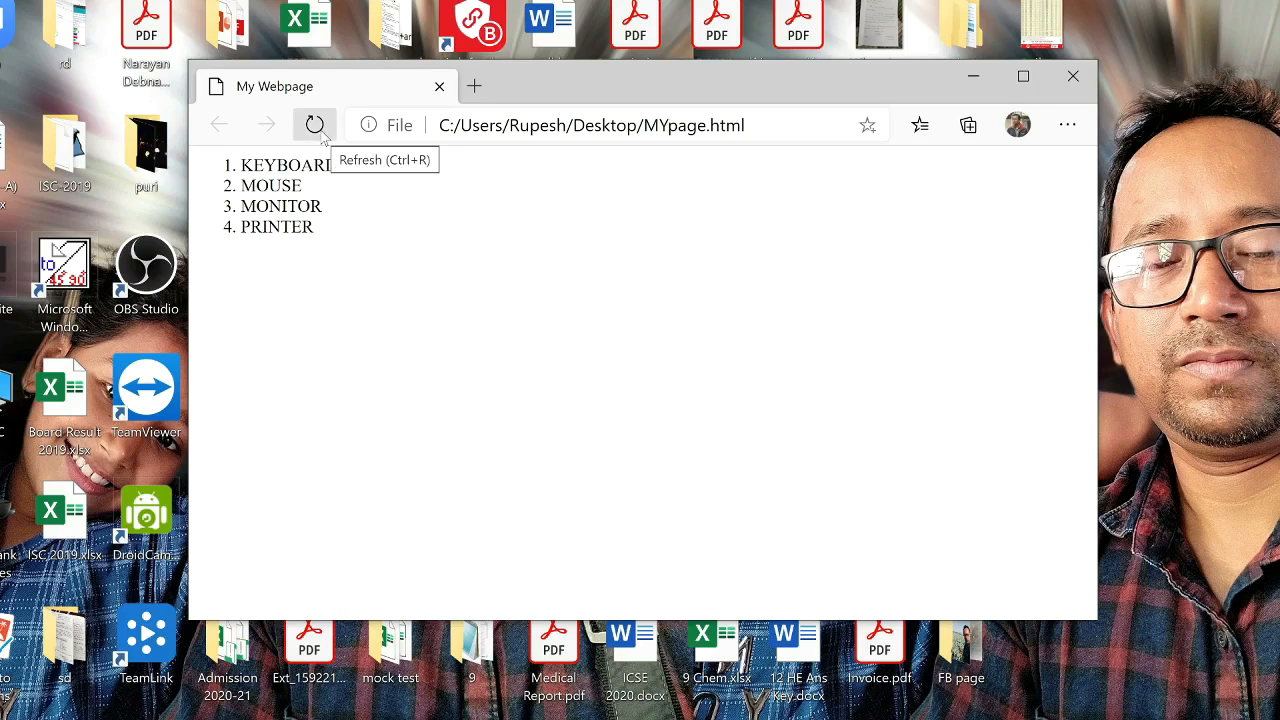
{"action": "mouse_move", "coordinate": [456, 307]}
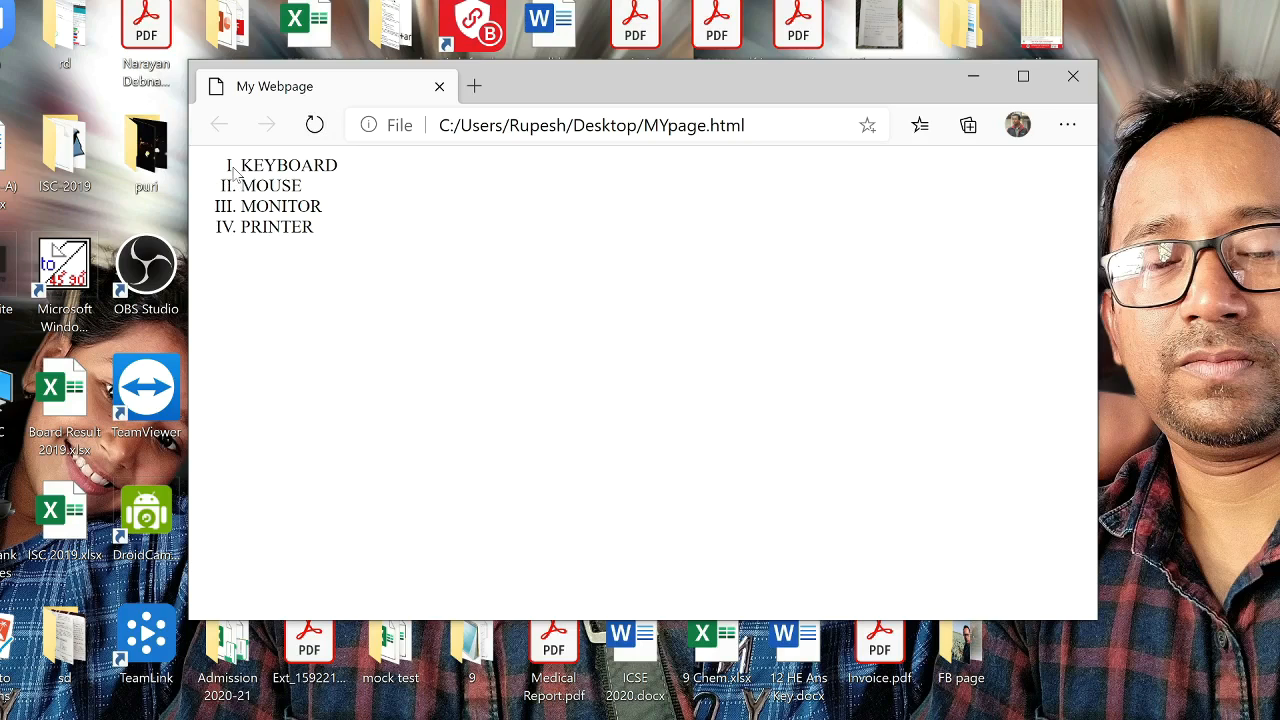
{"action": "mouse_move", "coordinate": [391, 389]}
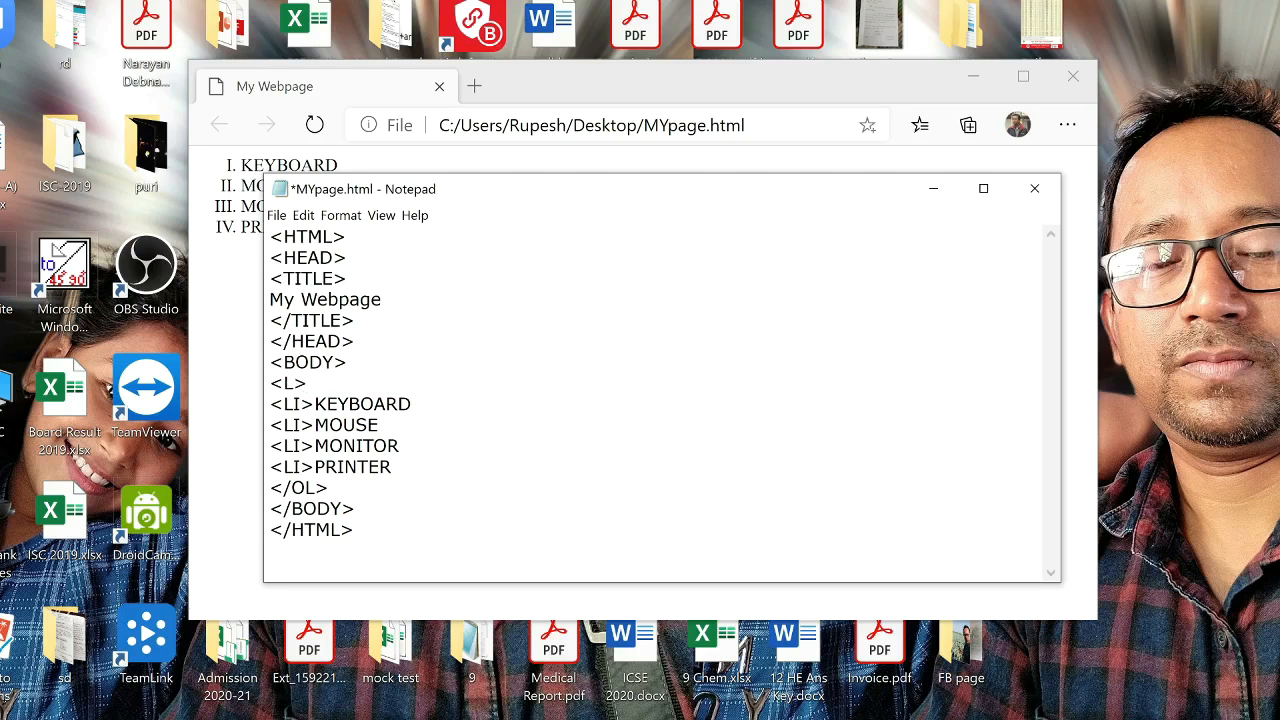
Change the opening and closing OL tags to UL to make an unordered list.
{"action": "type", "text": "U"}
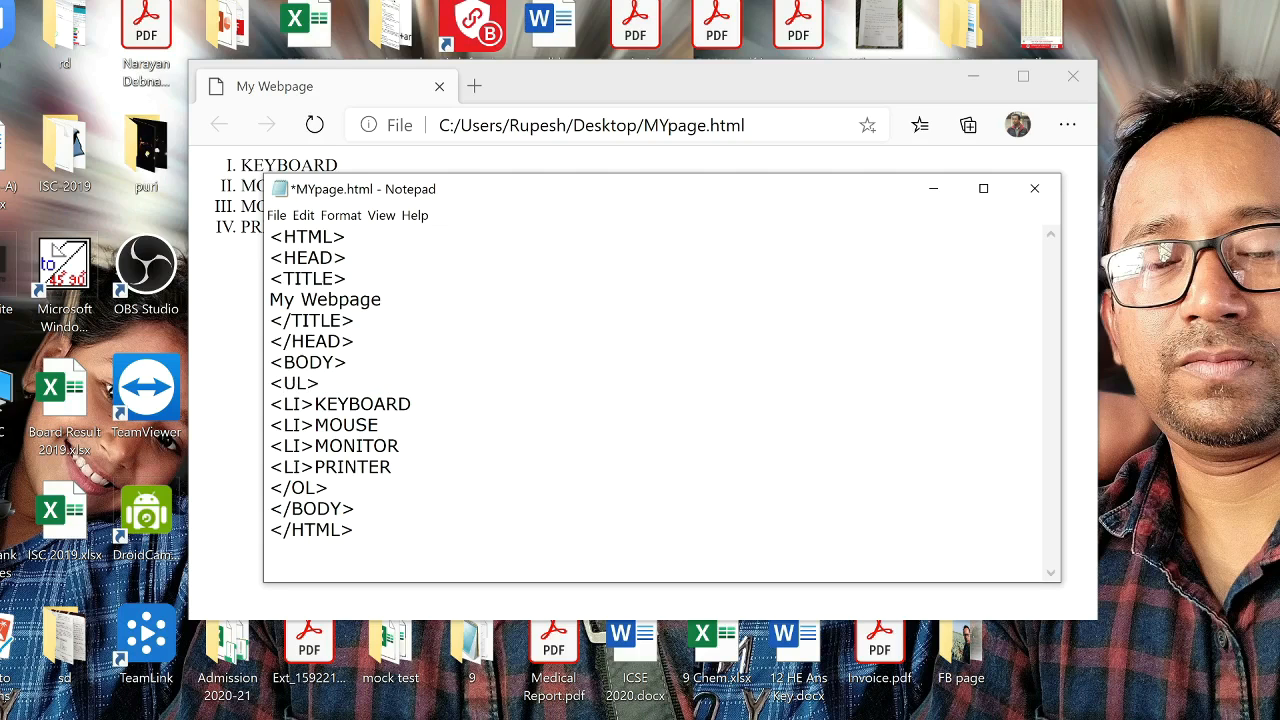
{"action": "double_click", "coordinate": [299, 488]}
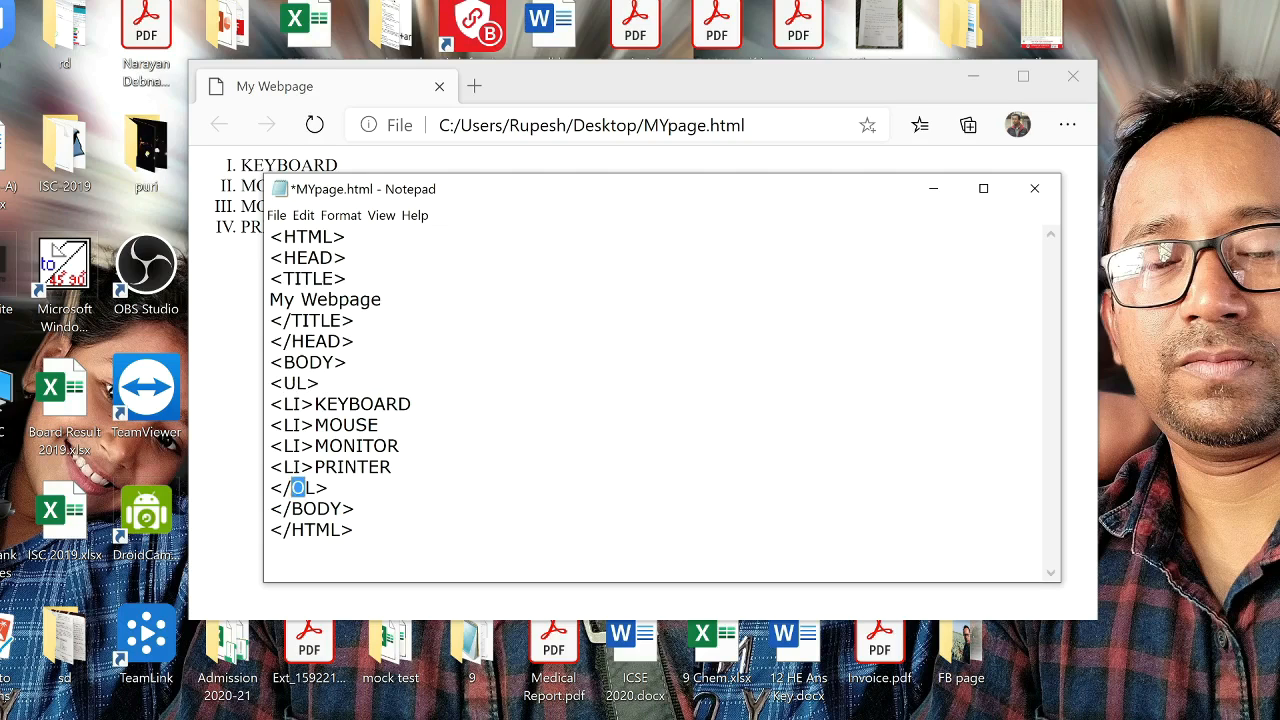
{"action": "left_click", "coordinate": [277, 215]}
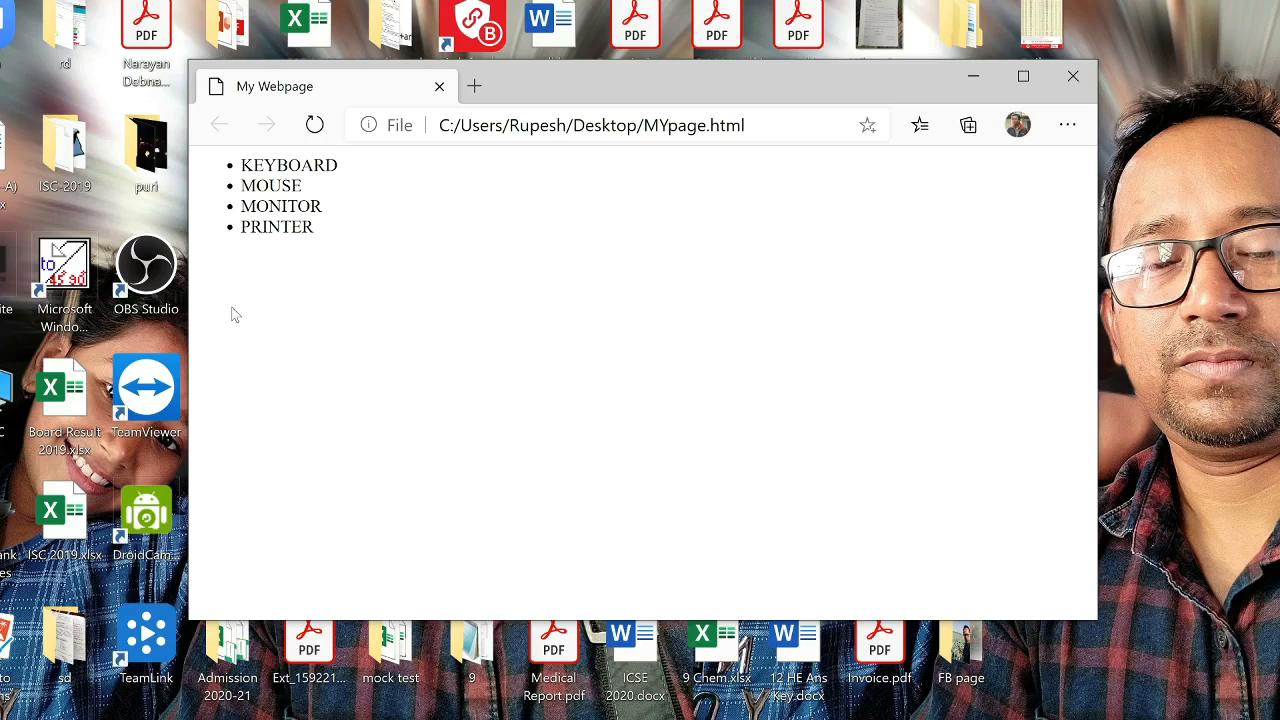
{"action": "mouse_move", "coordinate": [585, 477]}
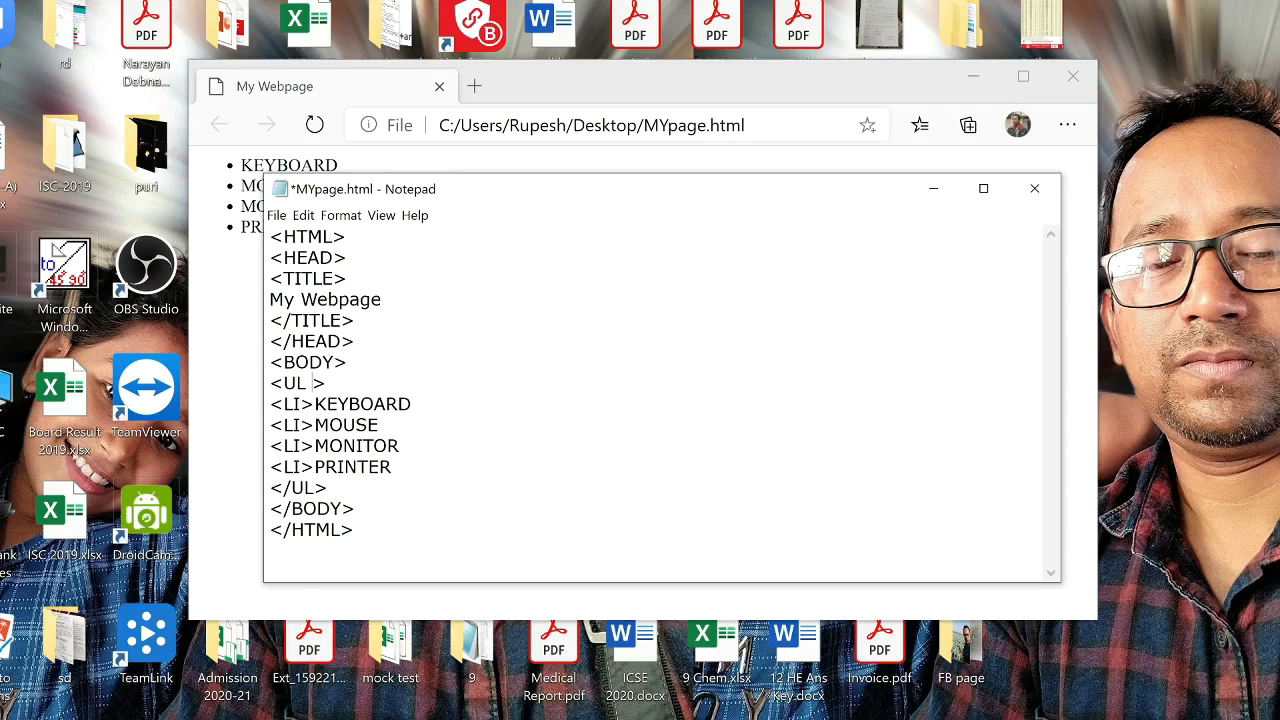
Add TYPE="SQUARE" to the <UL> tag and save the page.
{"action": "type", "text": "TYPE="}
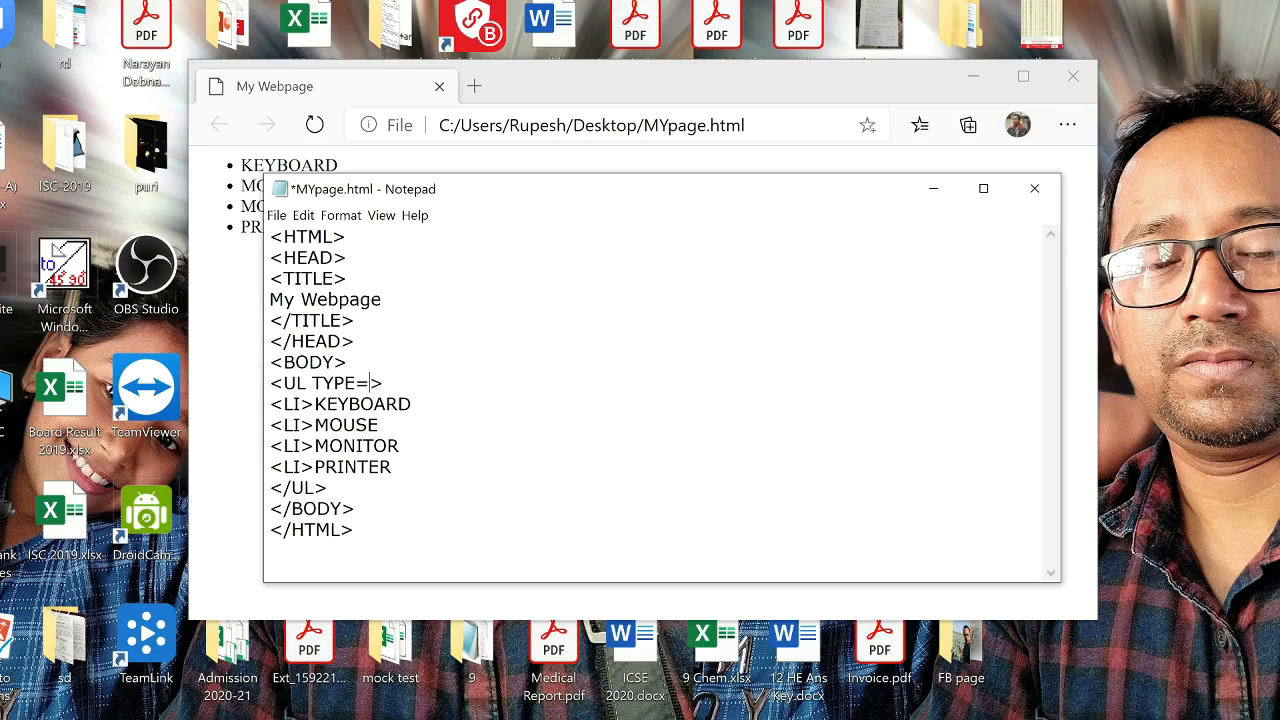
{"action": "type", "text": "\""}
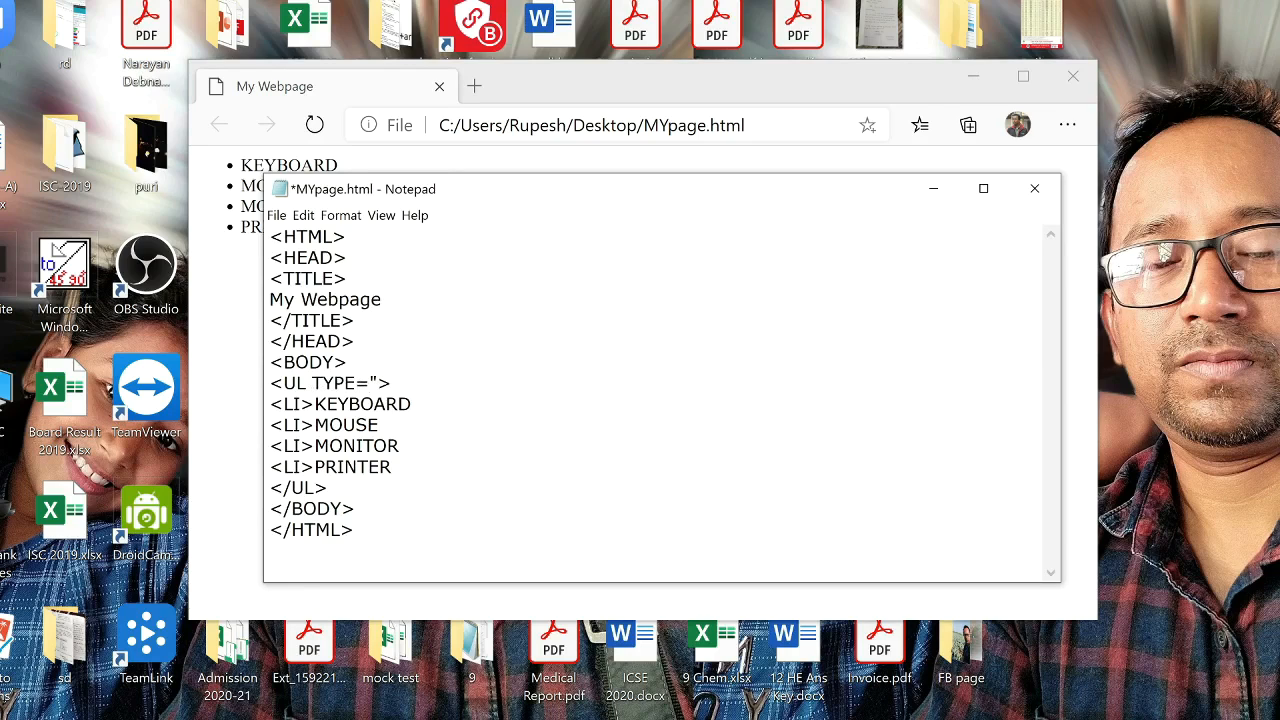
{"action": "type", "text": "SQUA"}
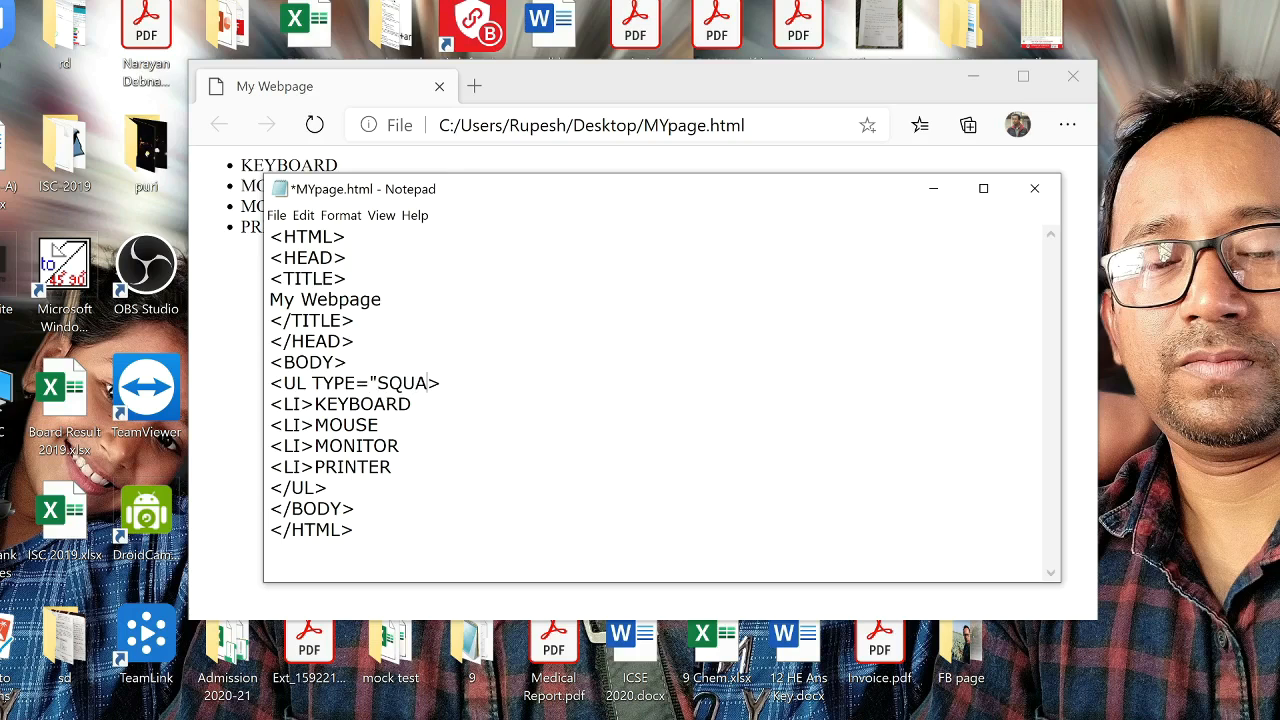
{"action": "type", "text": "RE\""}
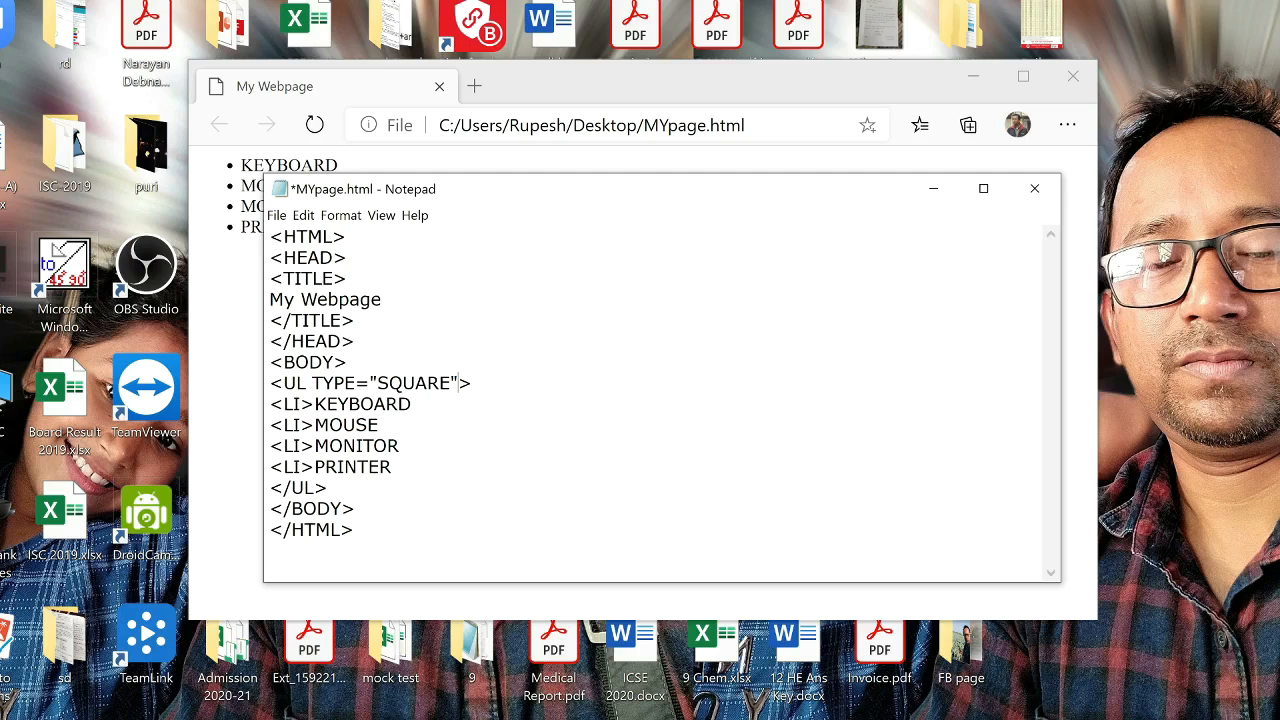
{"action": "left_click", "coordinate": [277, 215]}
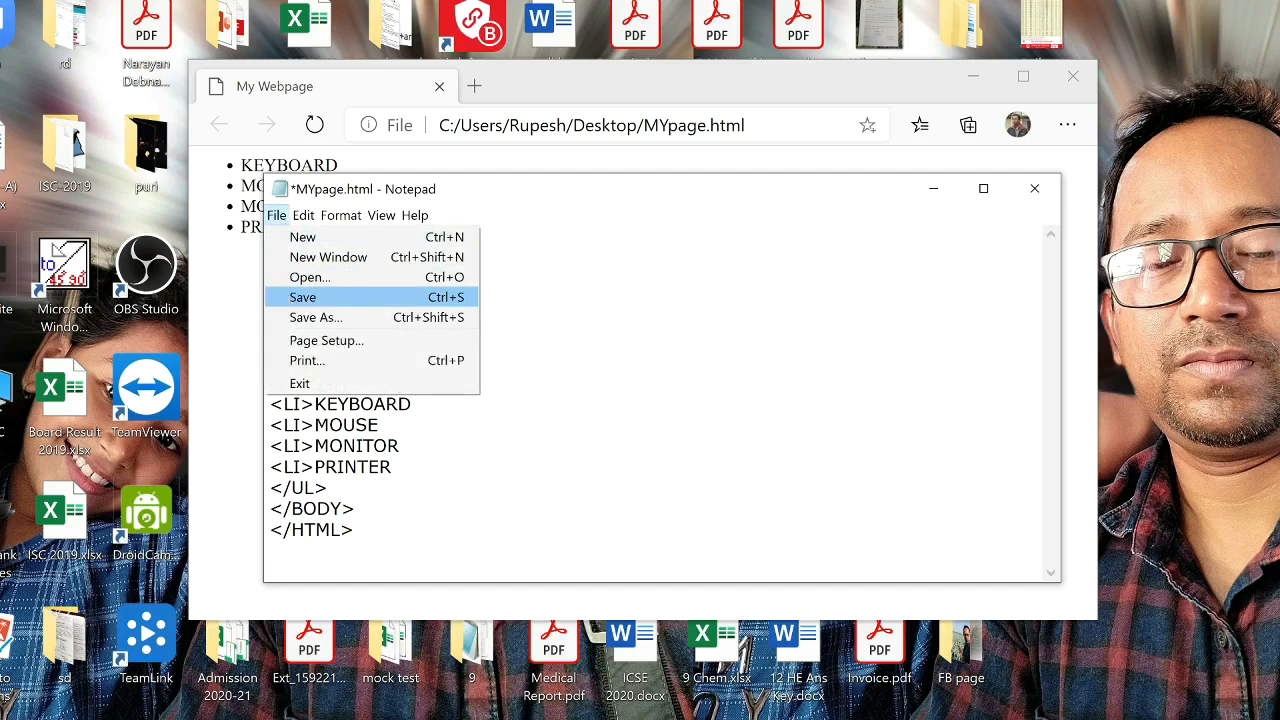
{"action": "left_click", "coordinate": [302, 297]}
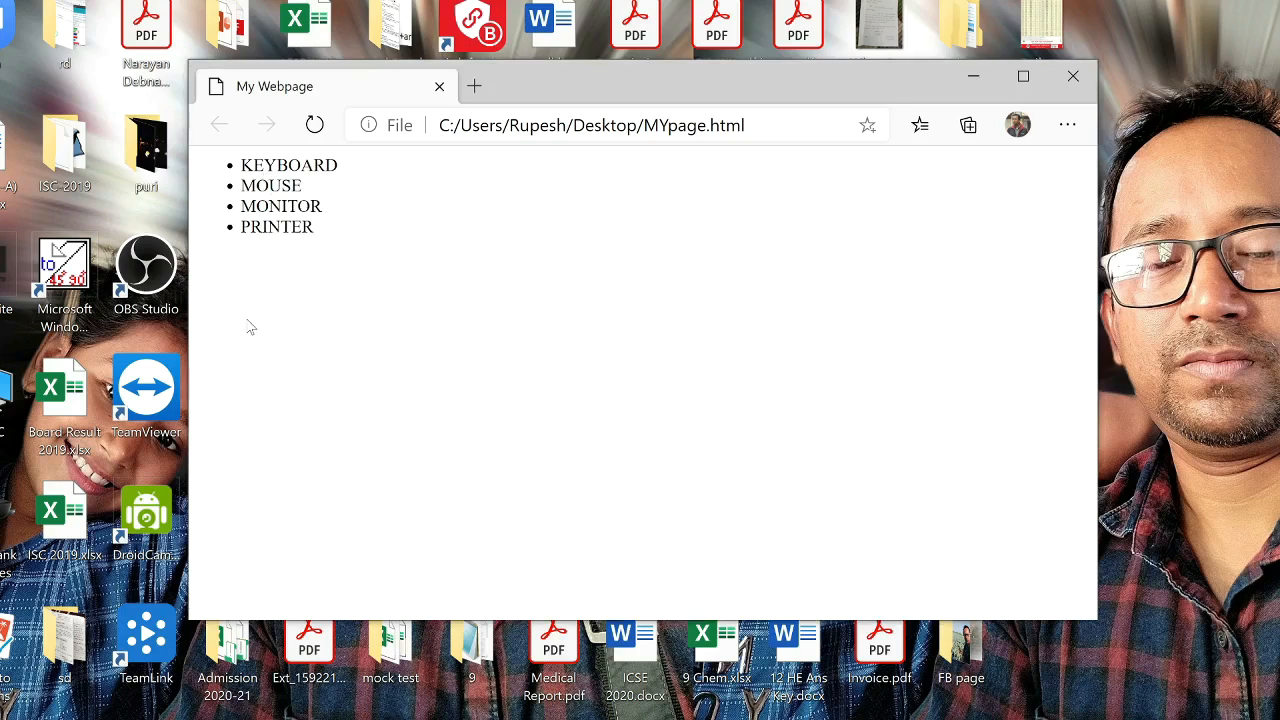